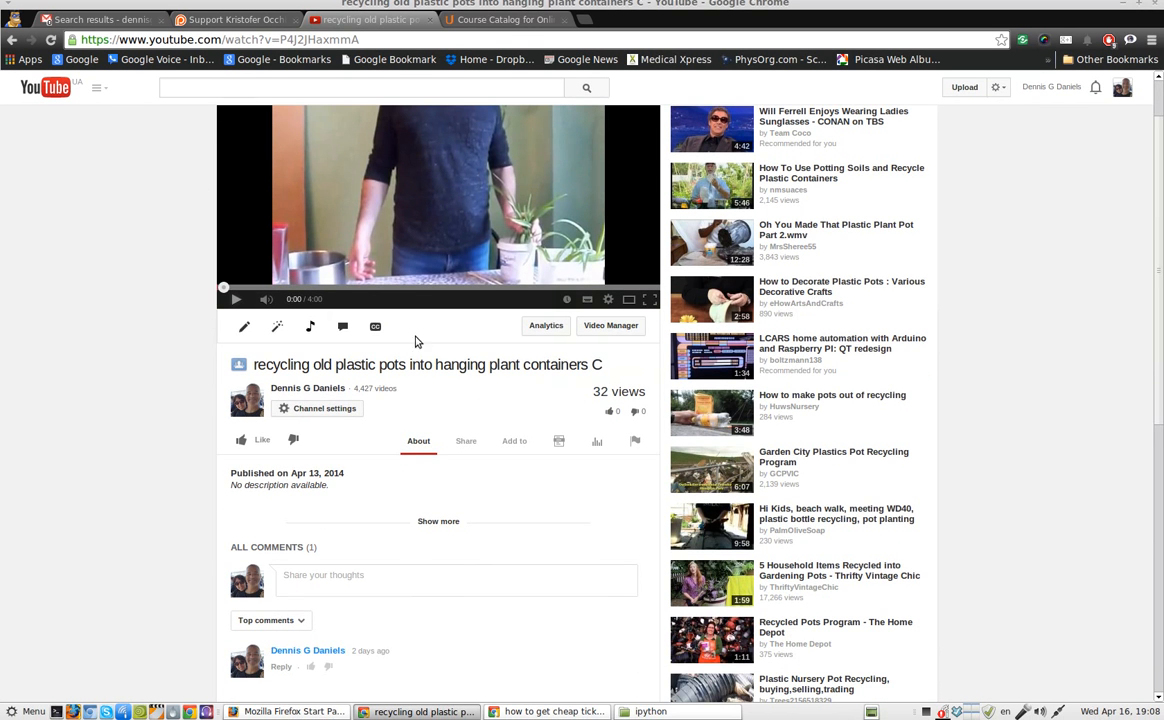
mouse_move(376, 332)
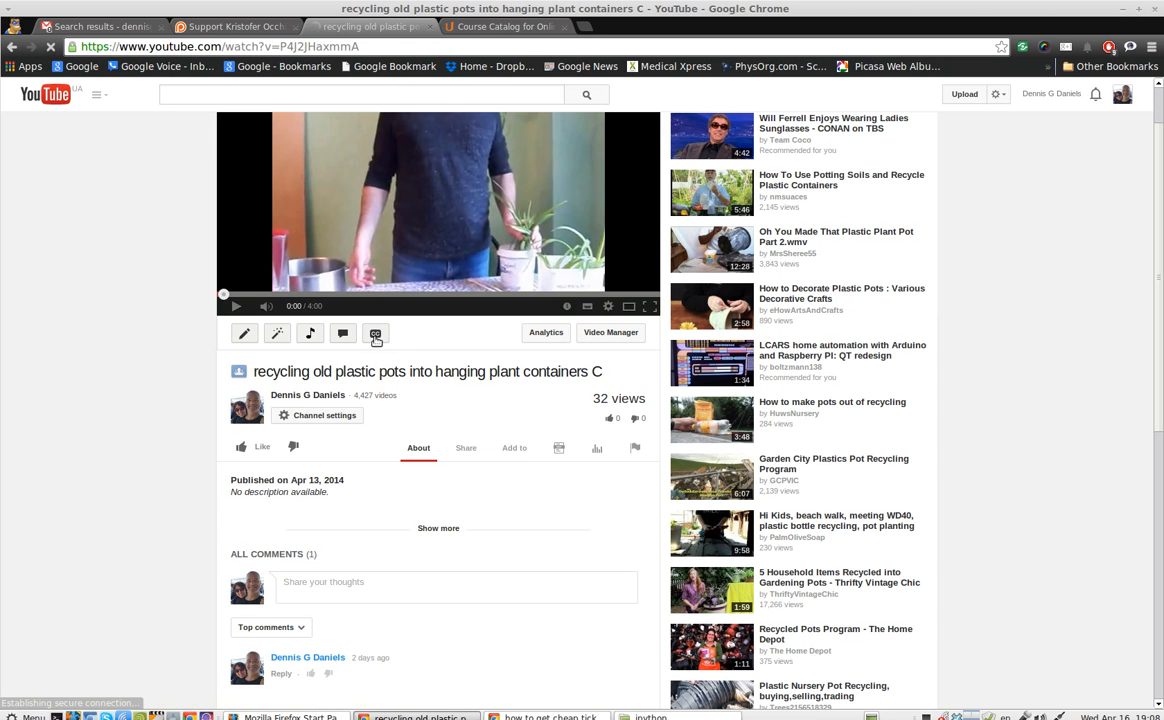
- Open the captions page for the plastic-pots video from its watch page
click(376, 332)
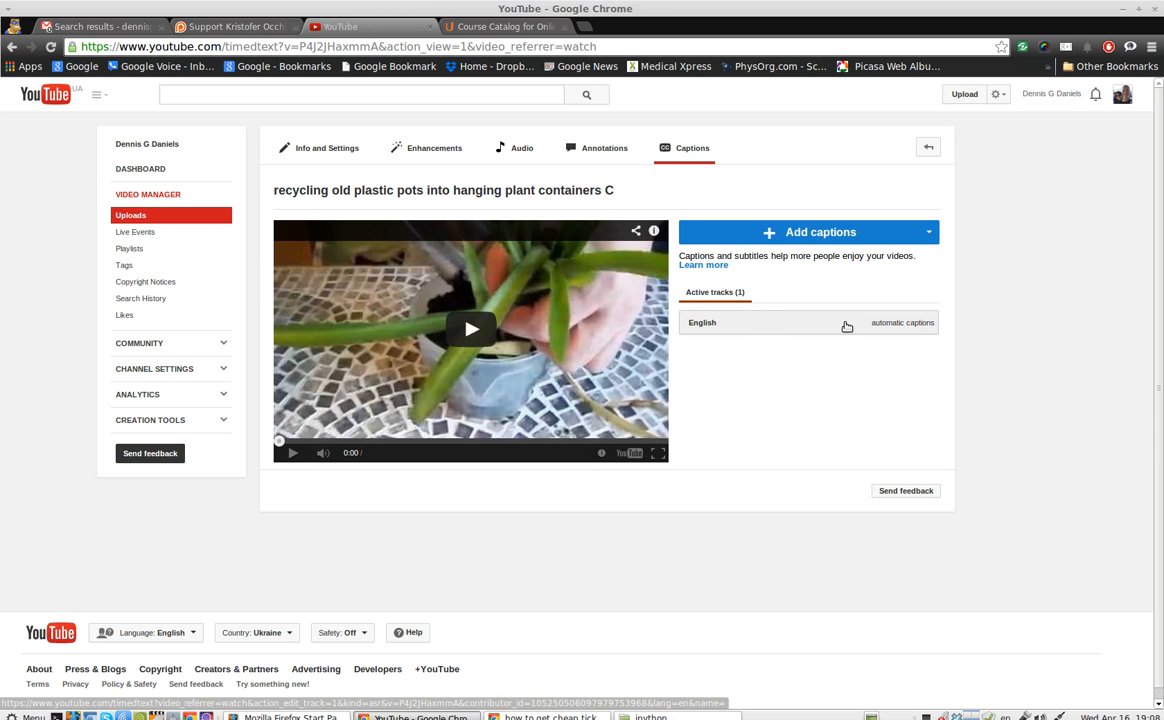
- Open the English automatic-captions track in the caption editor and select its first line
click(702, 322)
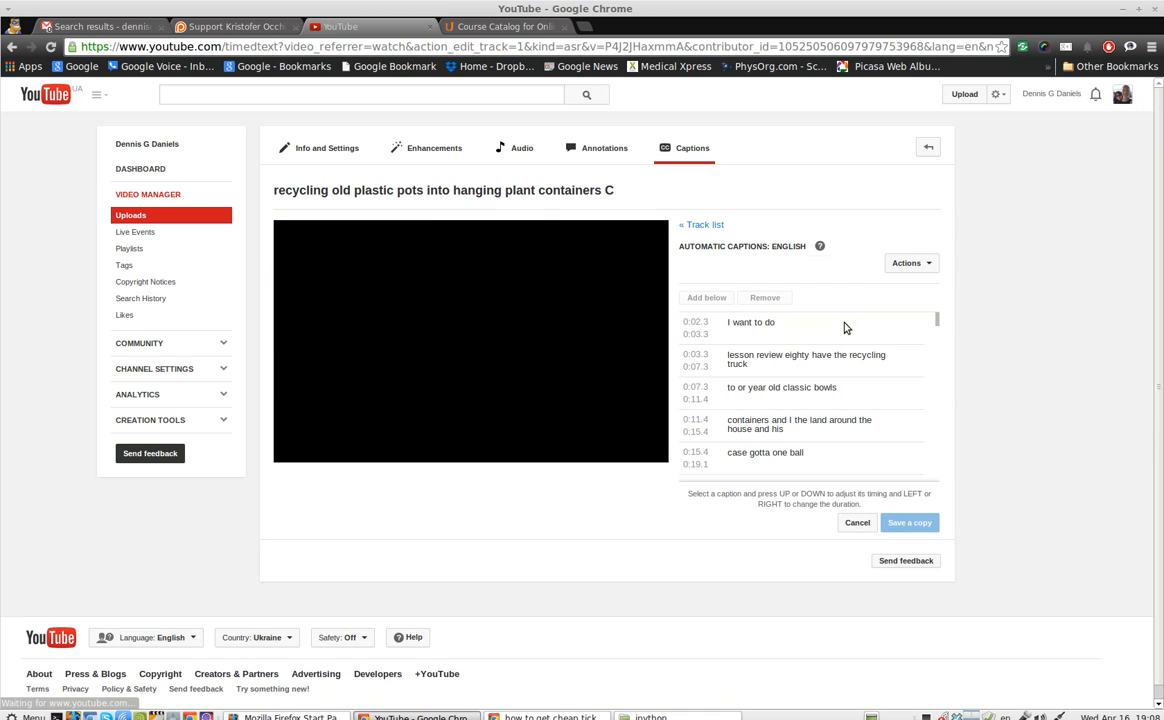
click(800, 328)
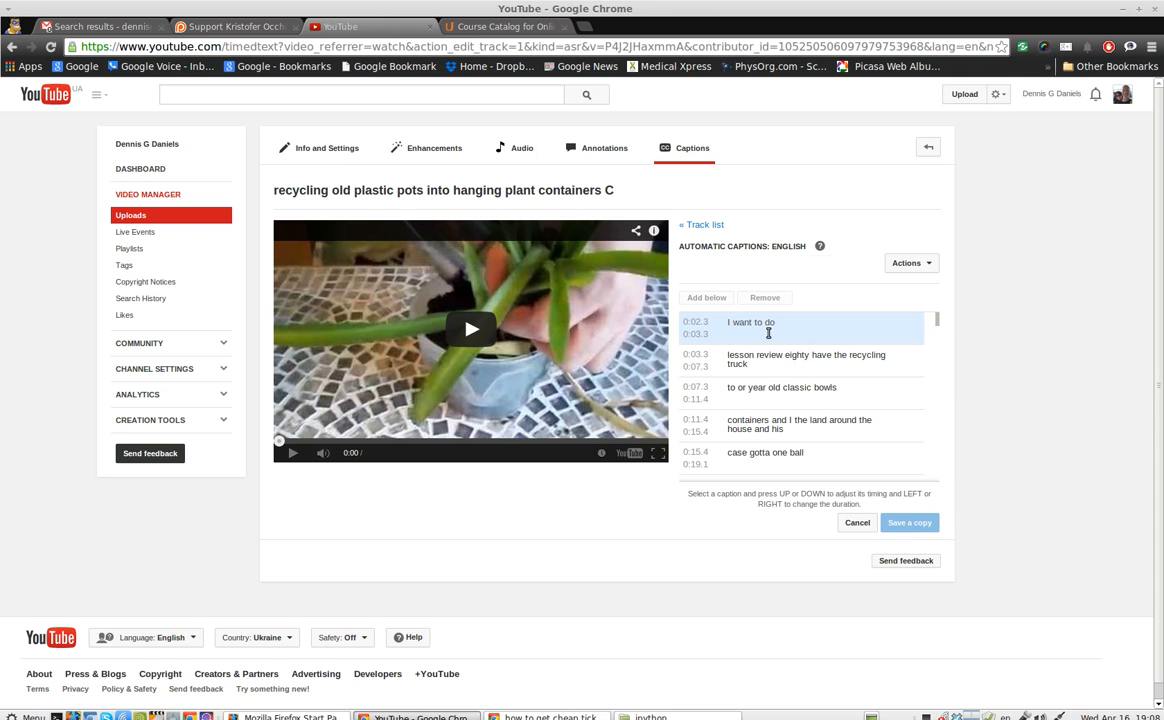
scroll(down, 3)
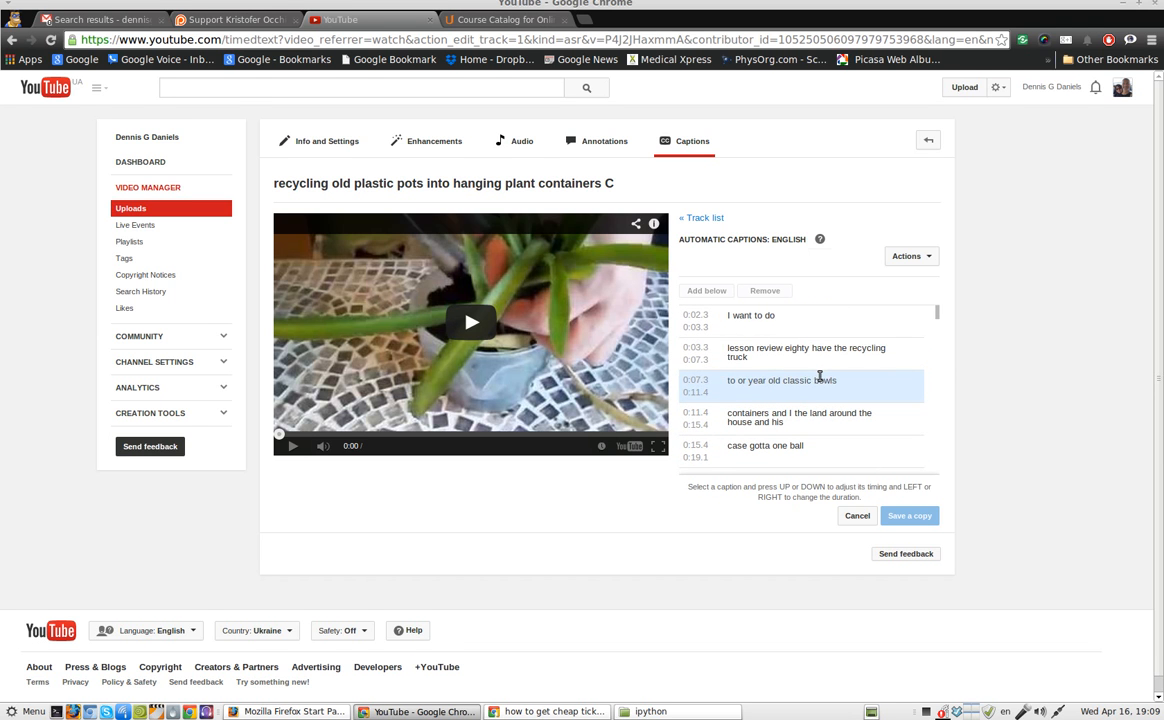
click(780, 322)
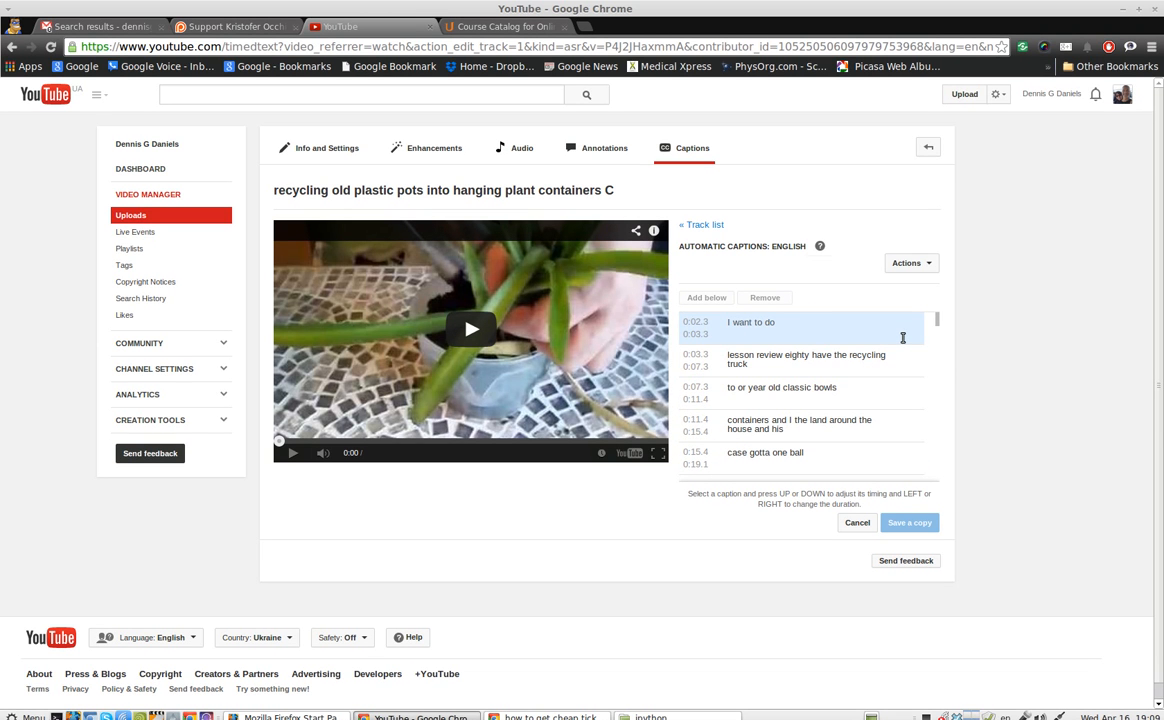
mouse_move(808, 336)
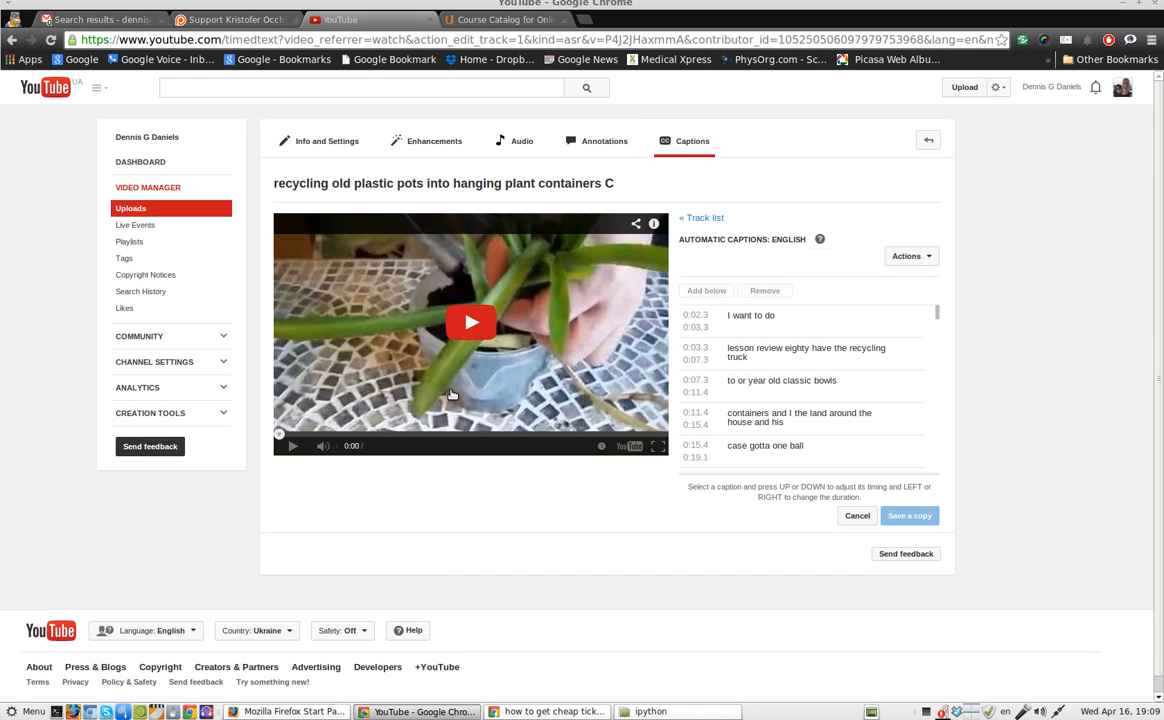
- Play the video and rewrite the first caption as 'Hi, I wanted to do share with you'
click(472, 322)
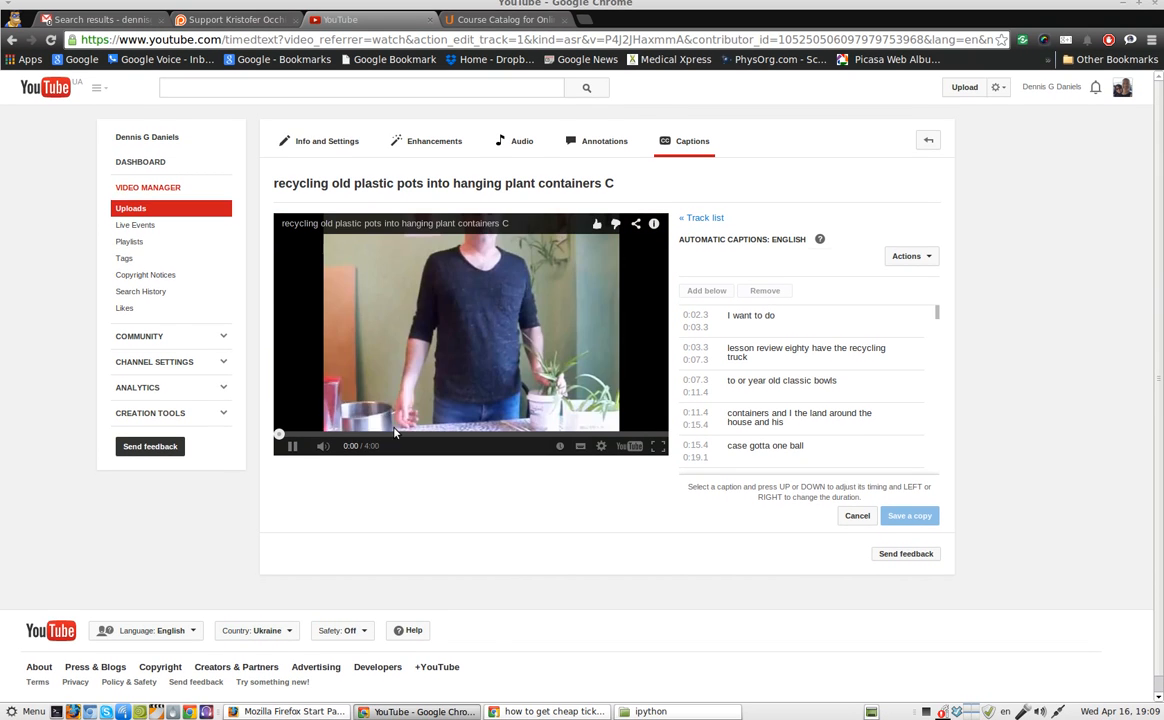
click(292, 446)
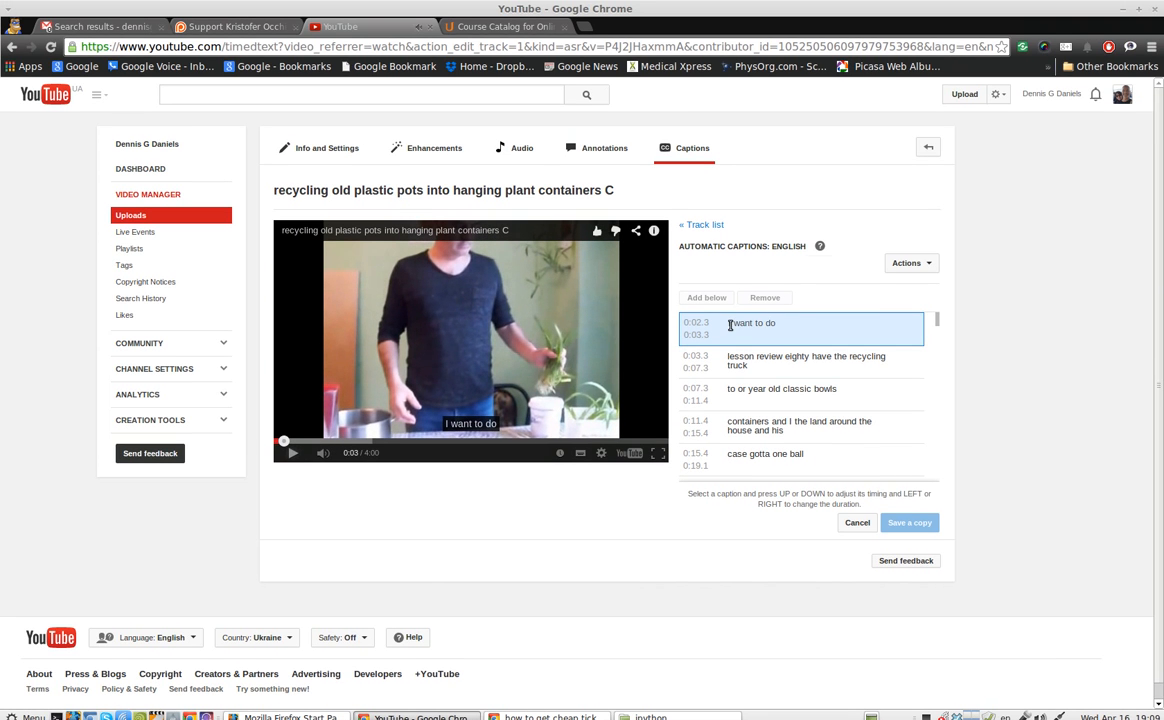
text(Hi,)
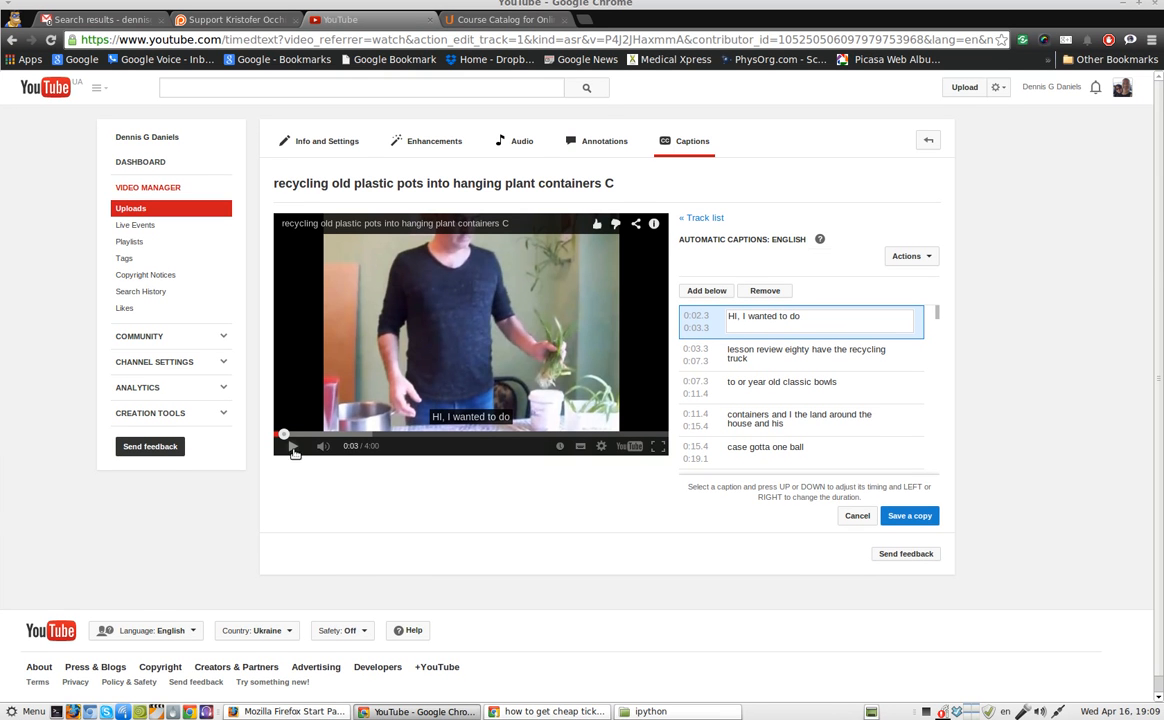
click(294, 446)
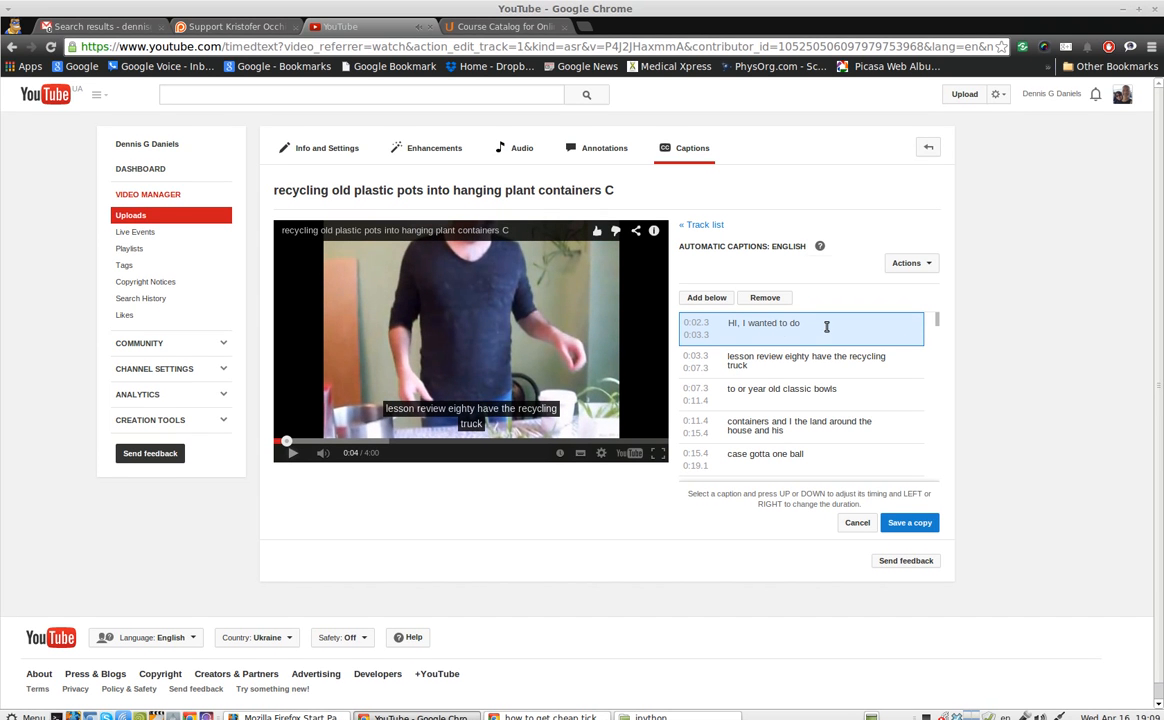
text(sho)
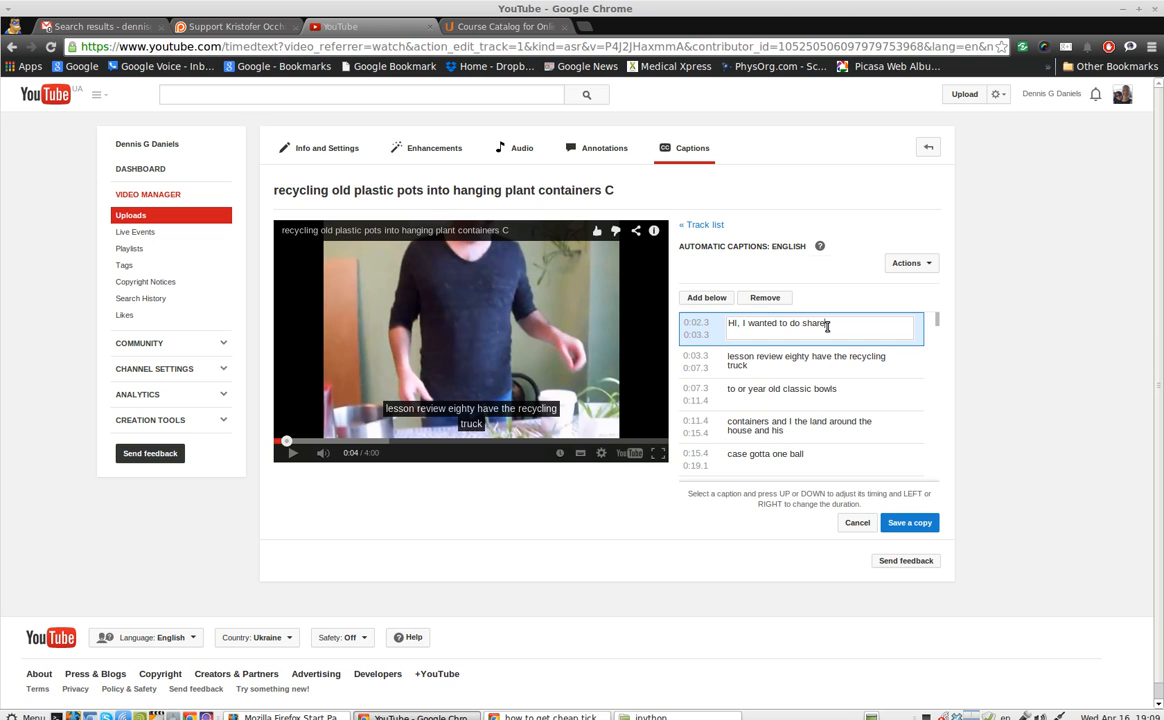
text(with you)
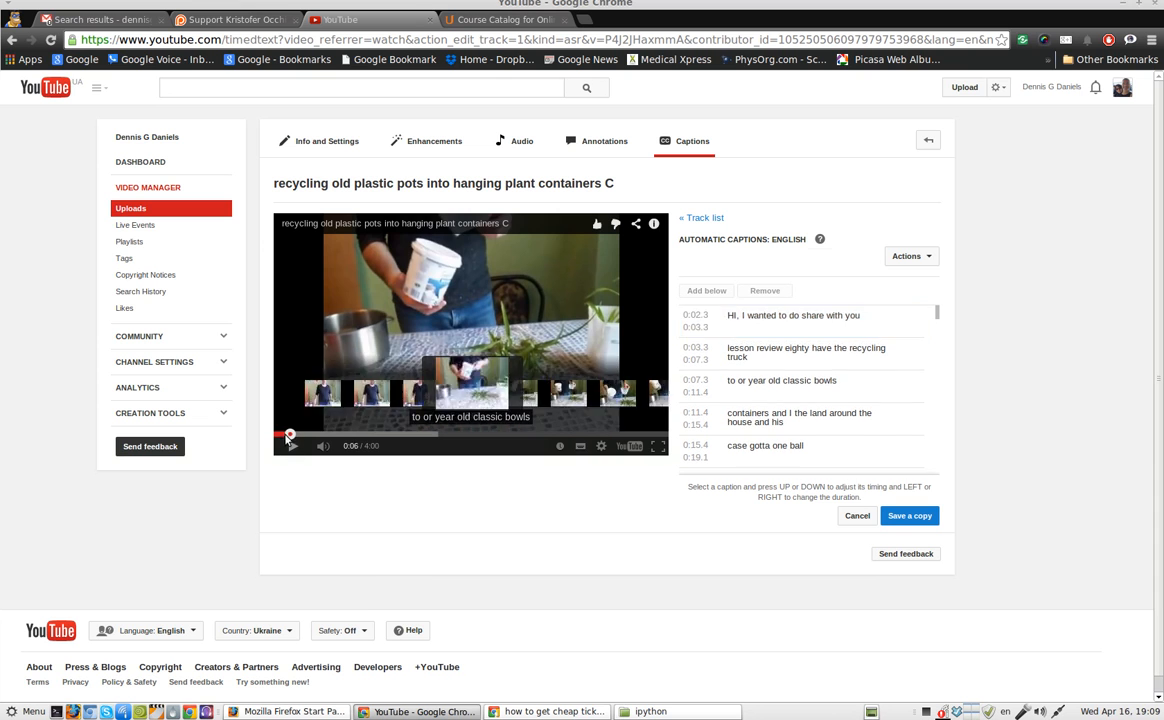
- Replay the start of the video and rewrite the second caption as 'a handy recycling trick'
click(292, 446)
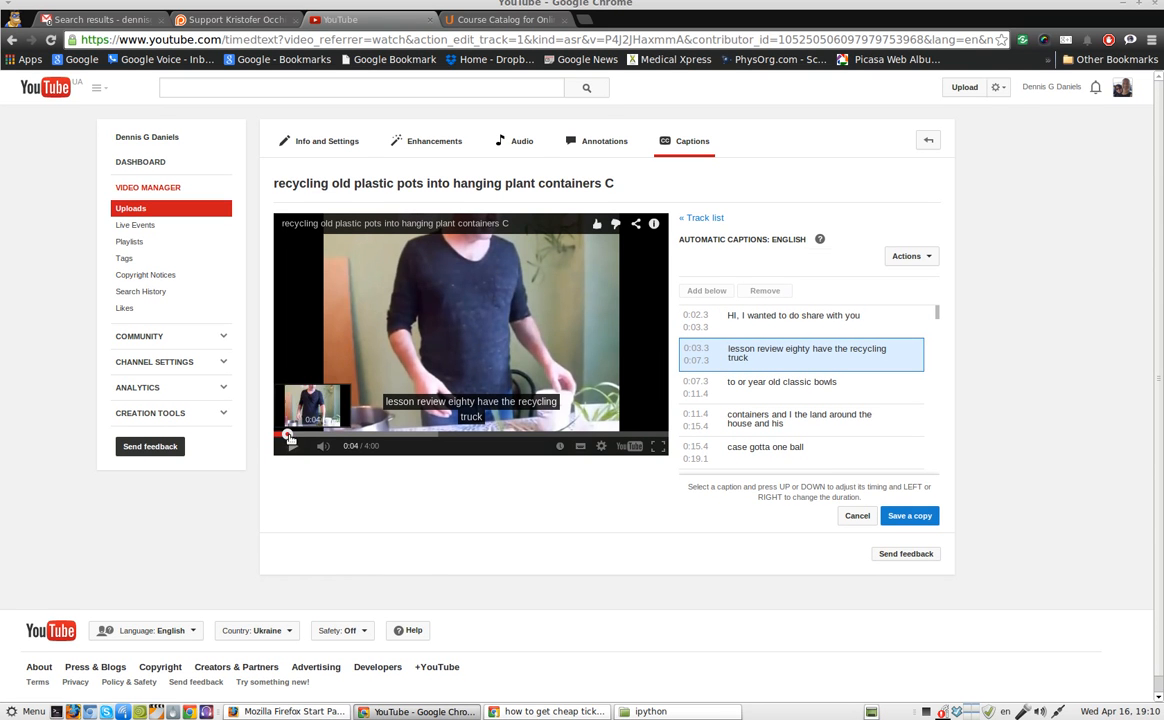
click(292, 446)
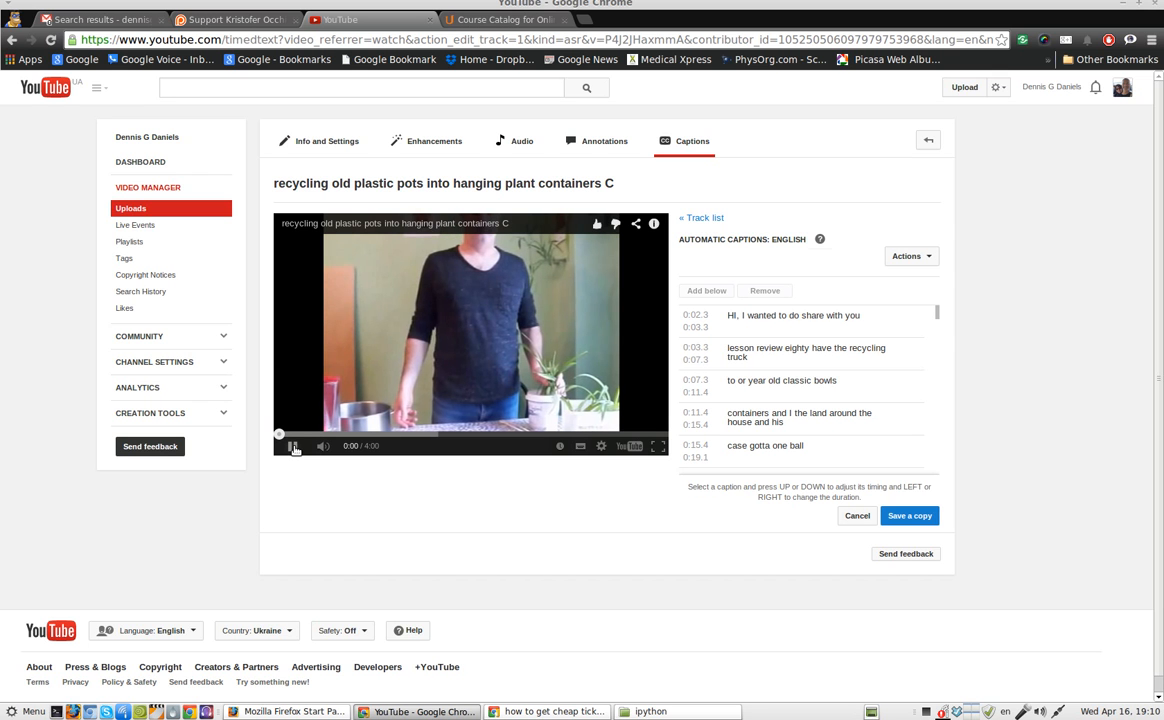
click(296, 446)
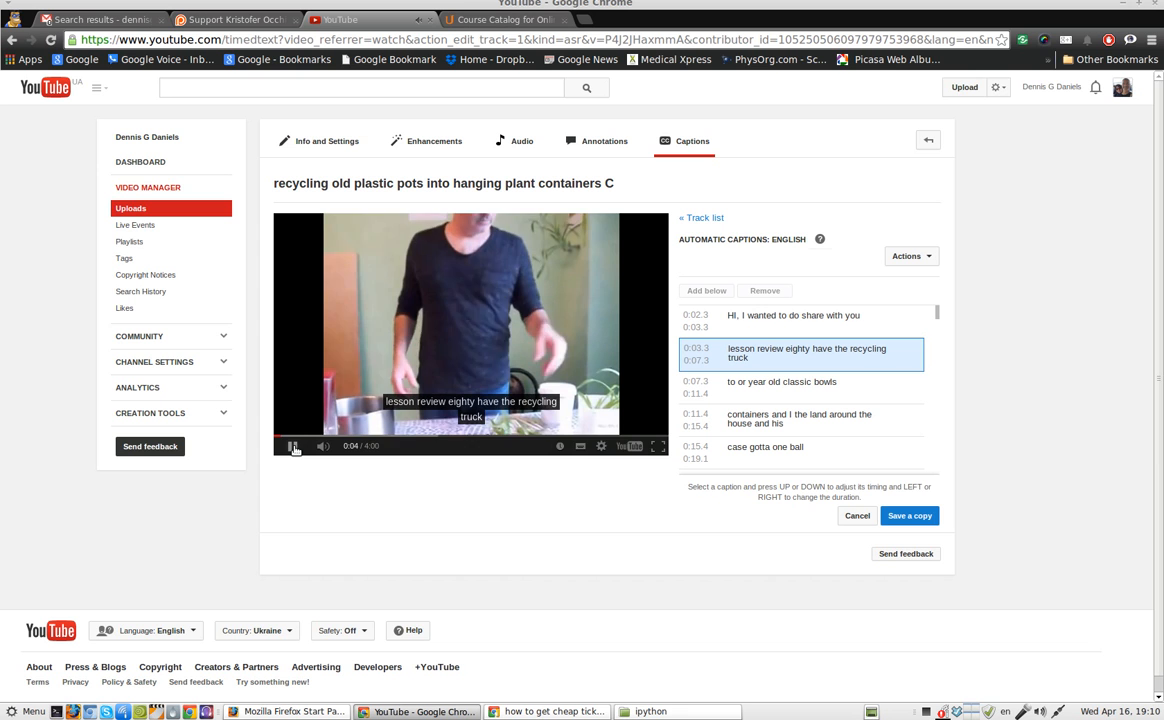
click(296, 446)
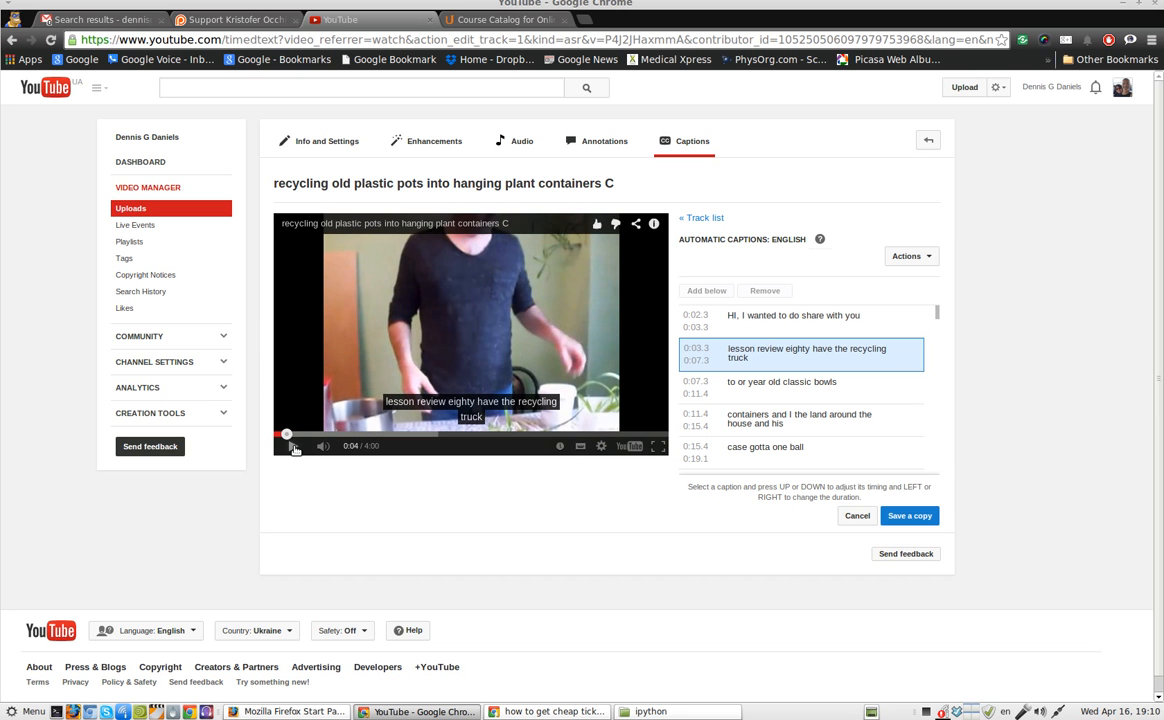
click(292, 446)
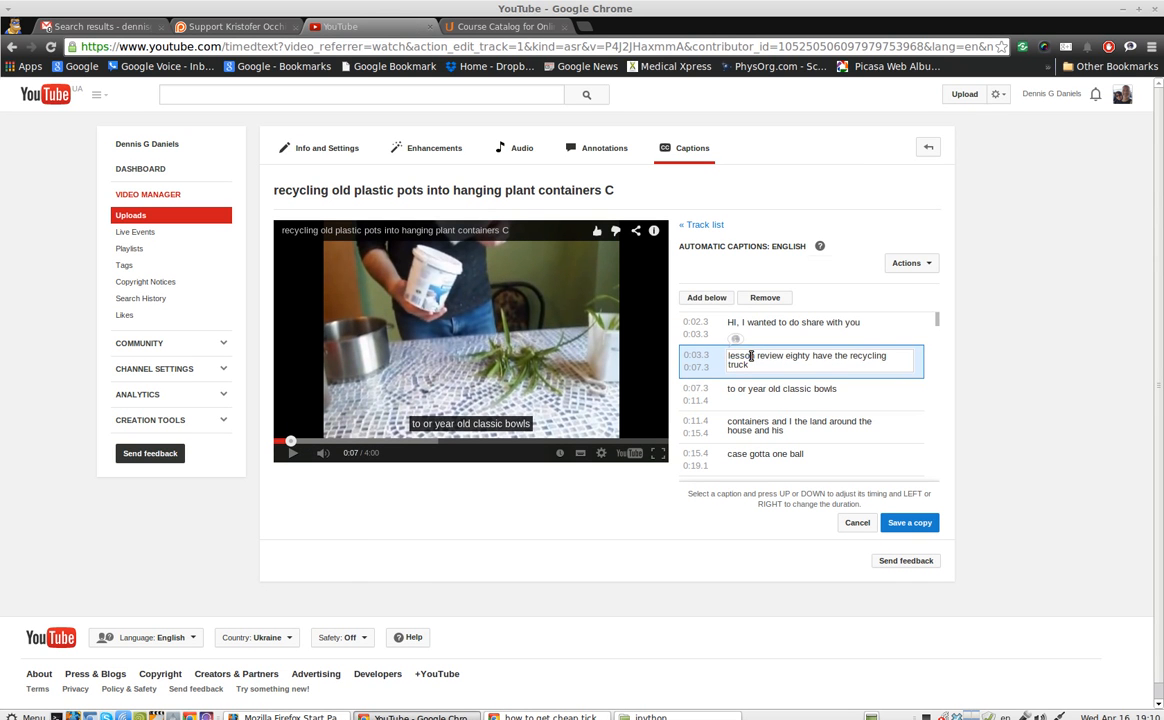
text(a hand truck)
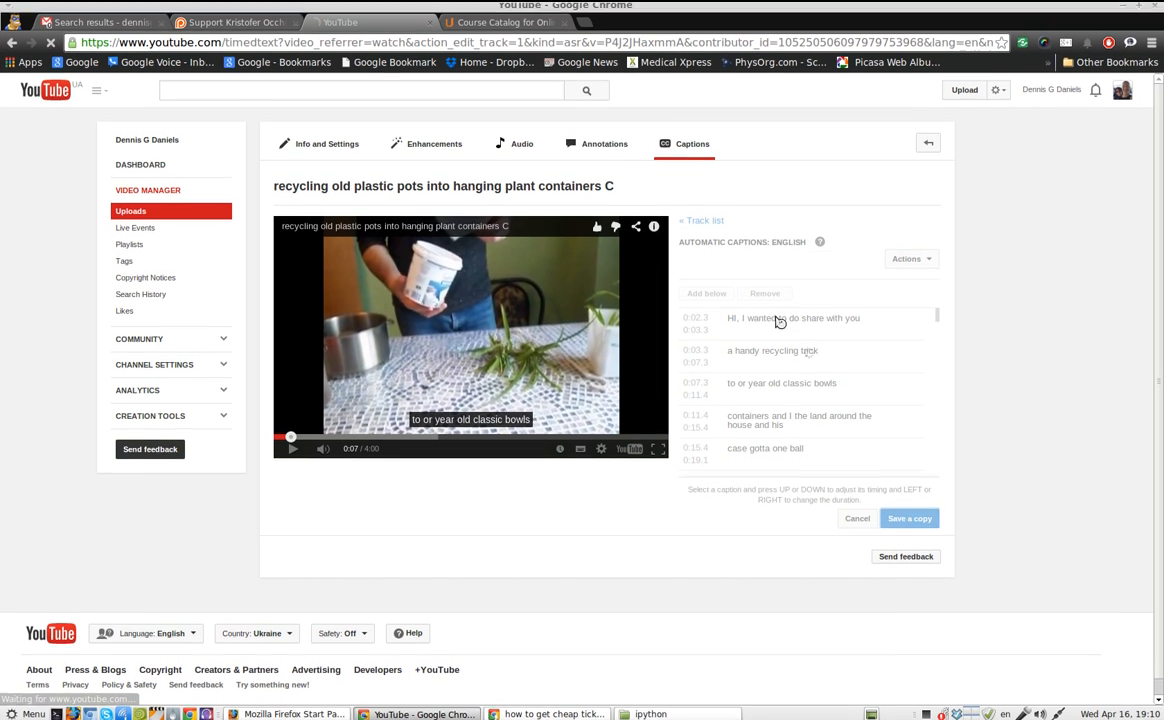
- Save the corrected English caption track as a copy
click(908, 518)
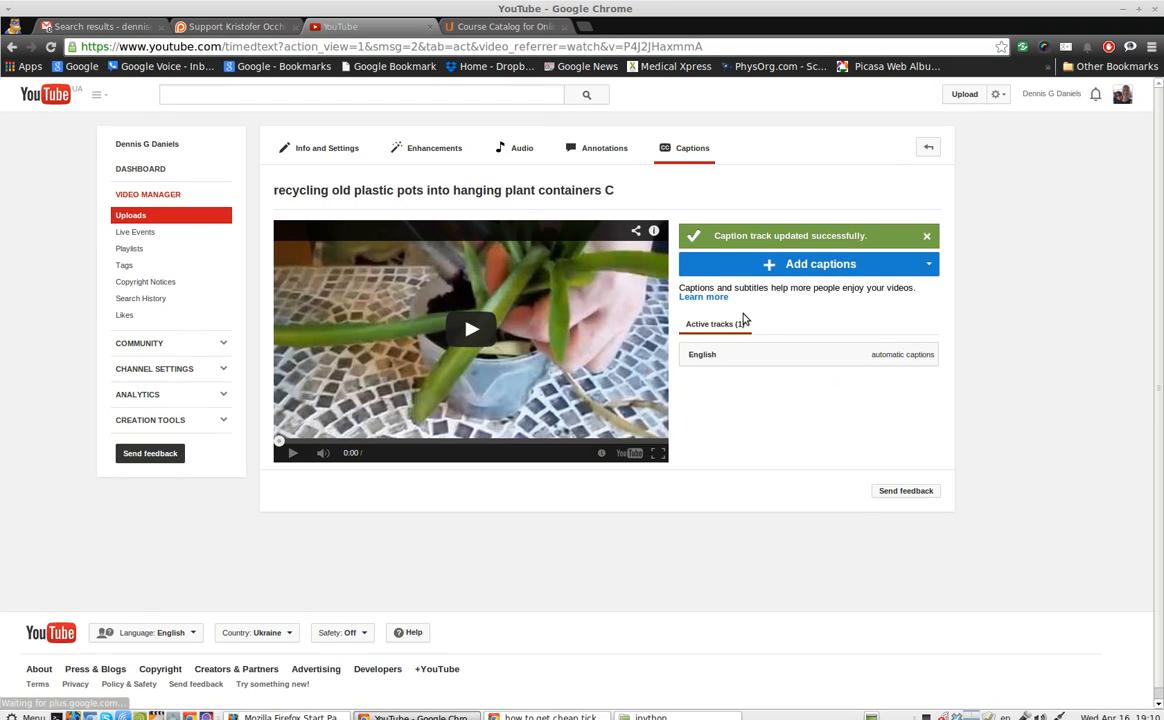
mouse_move(768, 352)
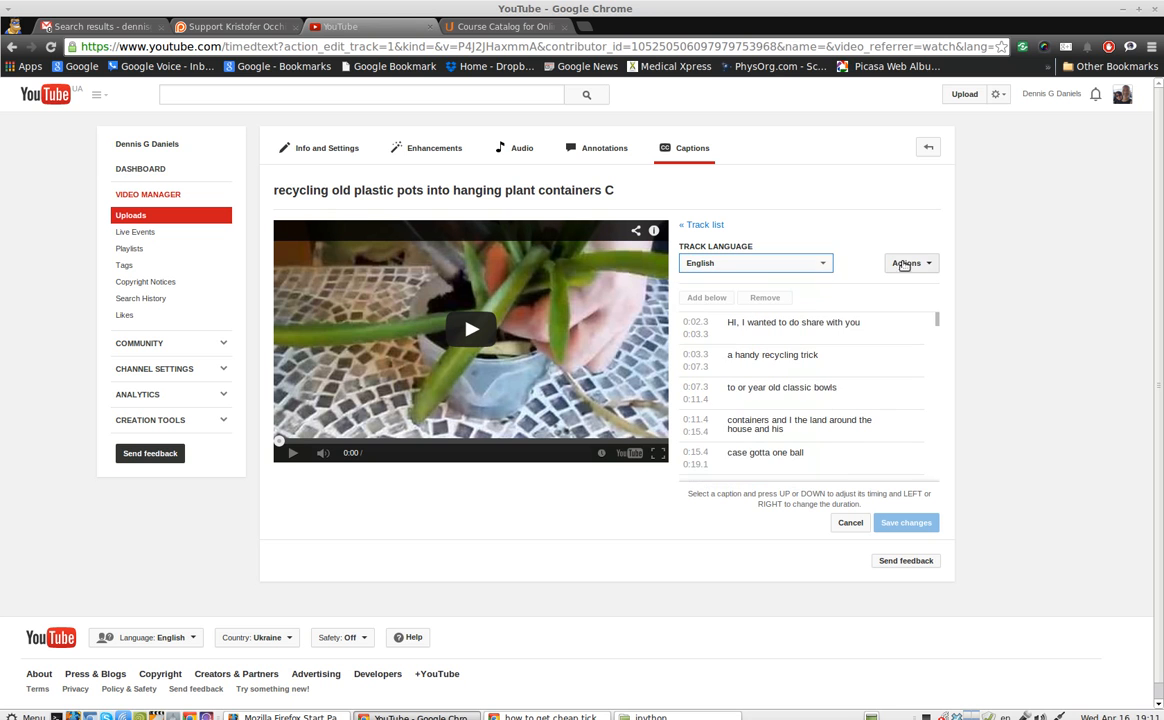
- Use the Actions menu to name the English caption track 'CC v1'
click(908, 262)
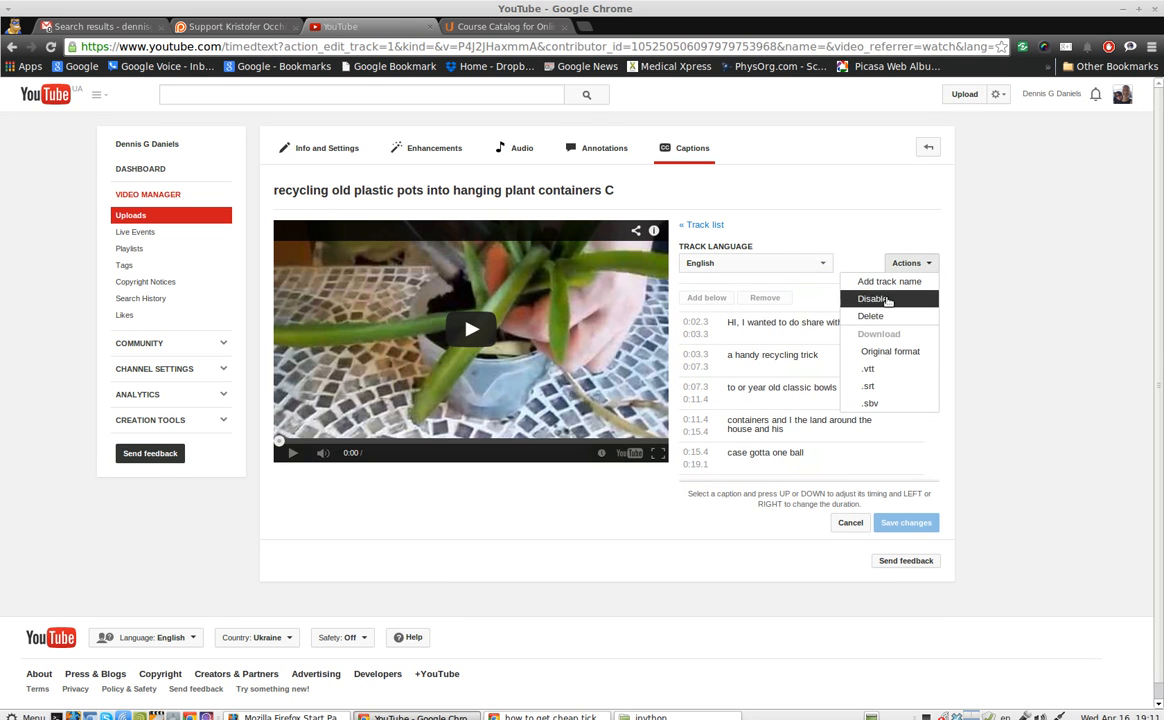
click(888, 280)
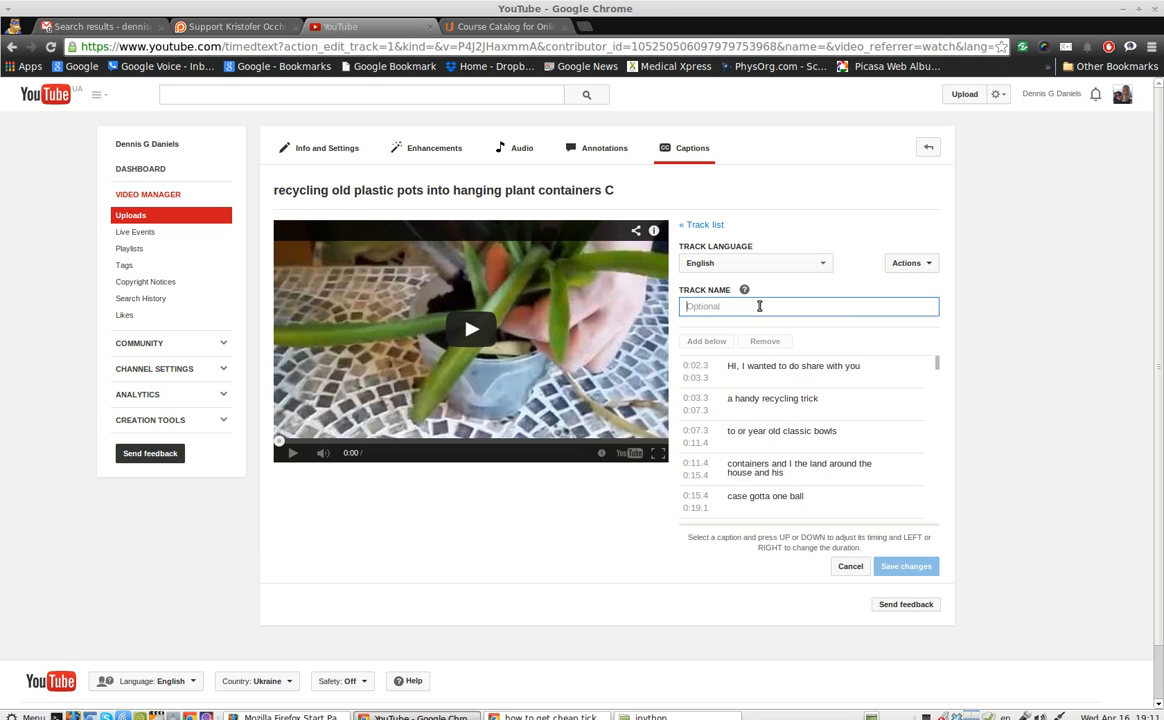
text(C)
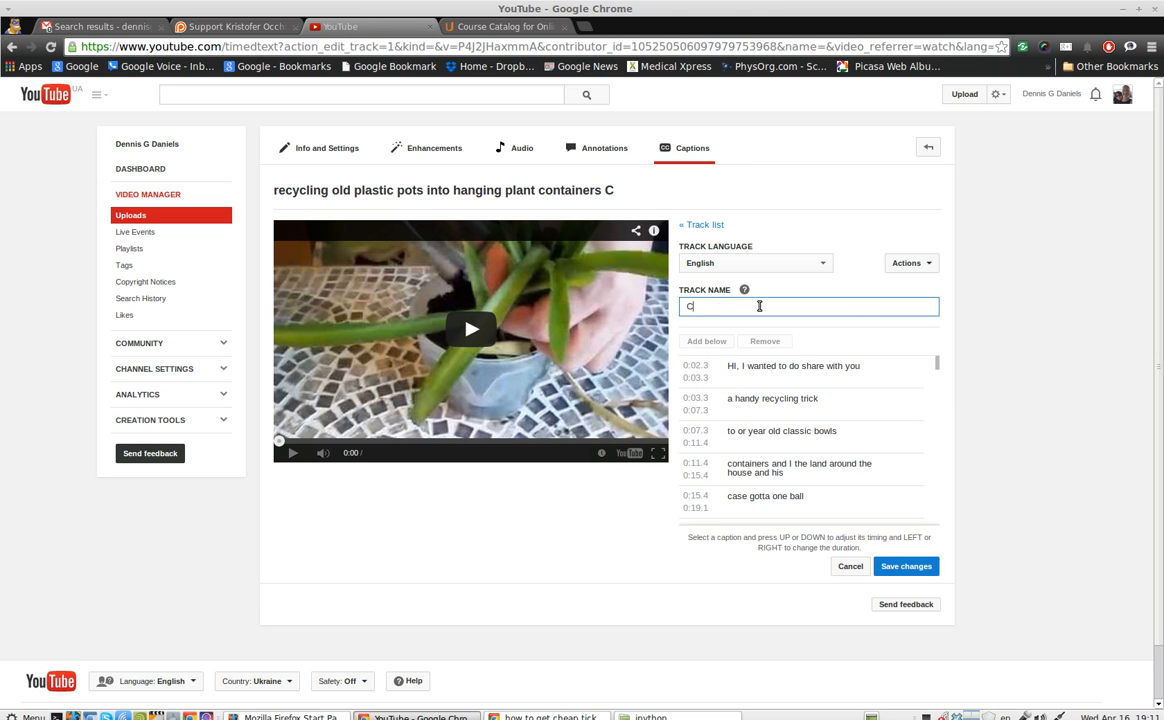
text(C v1)
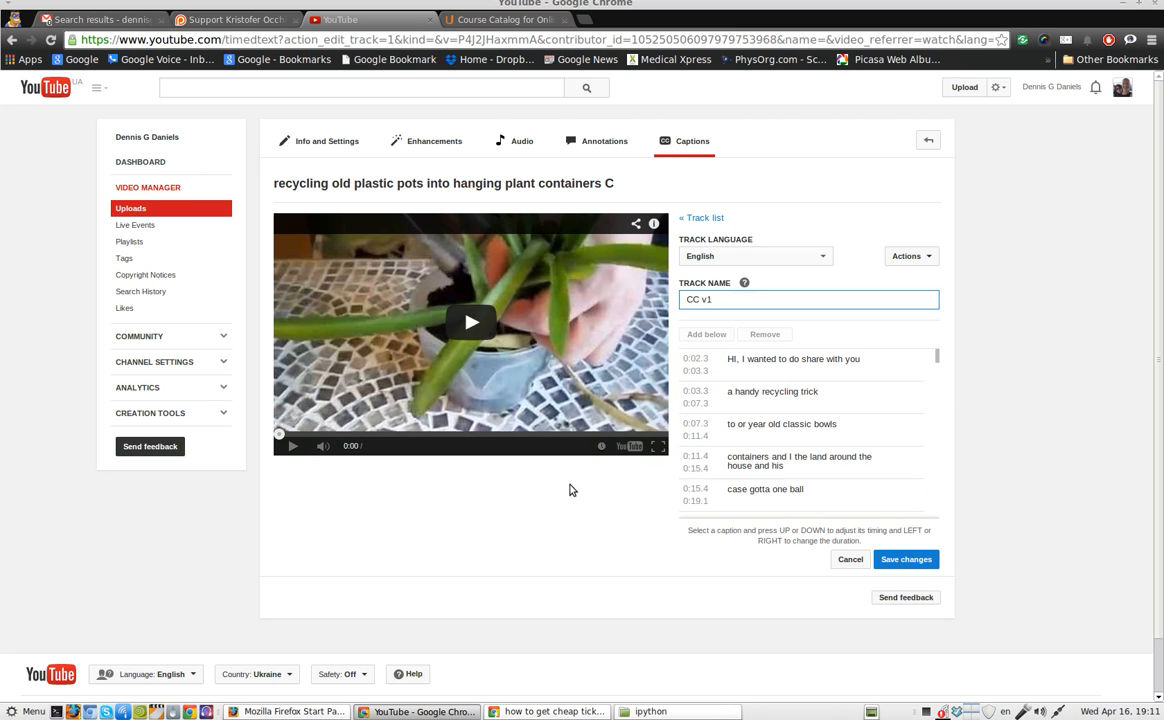
click(800, 390)
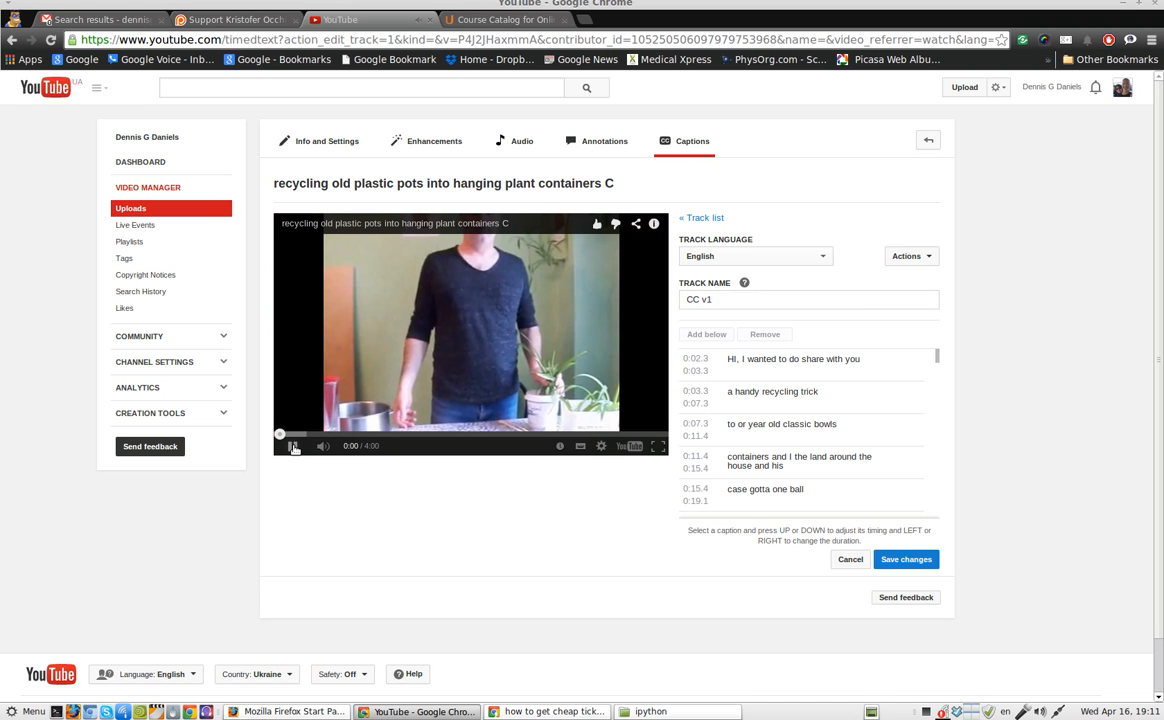
- Play the video and step through the first caption lines, previewing the second
click(294, 446)
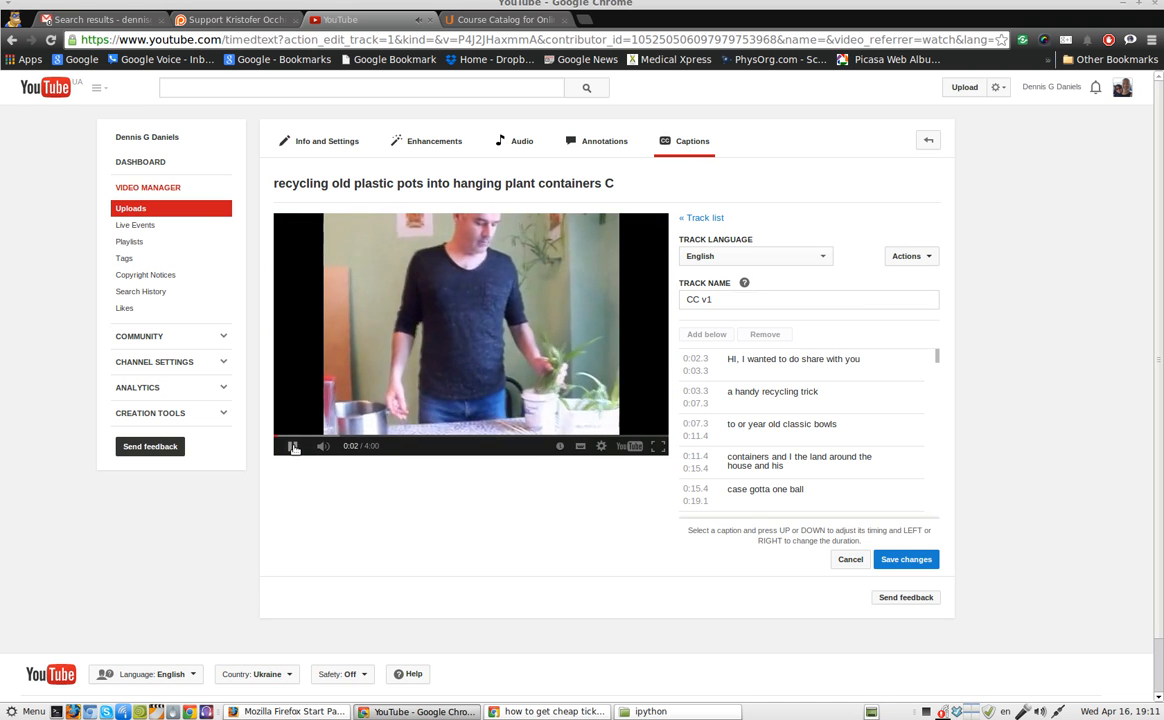
click(800, 396)
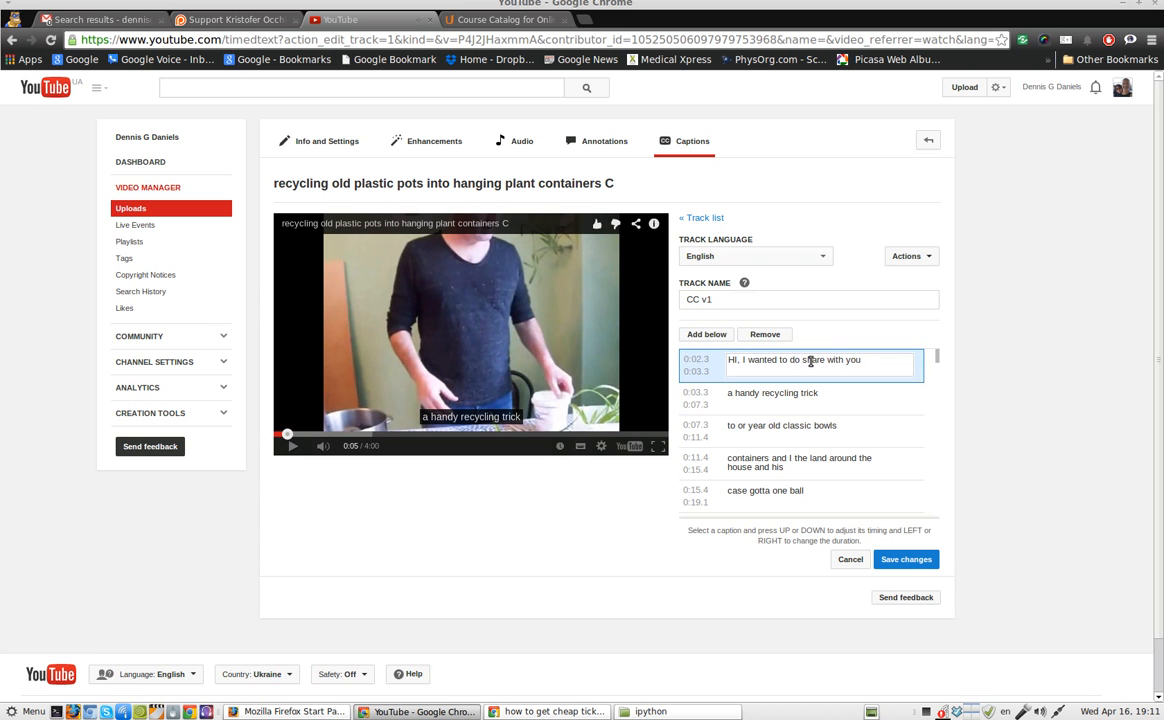
click(810, 392)
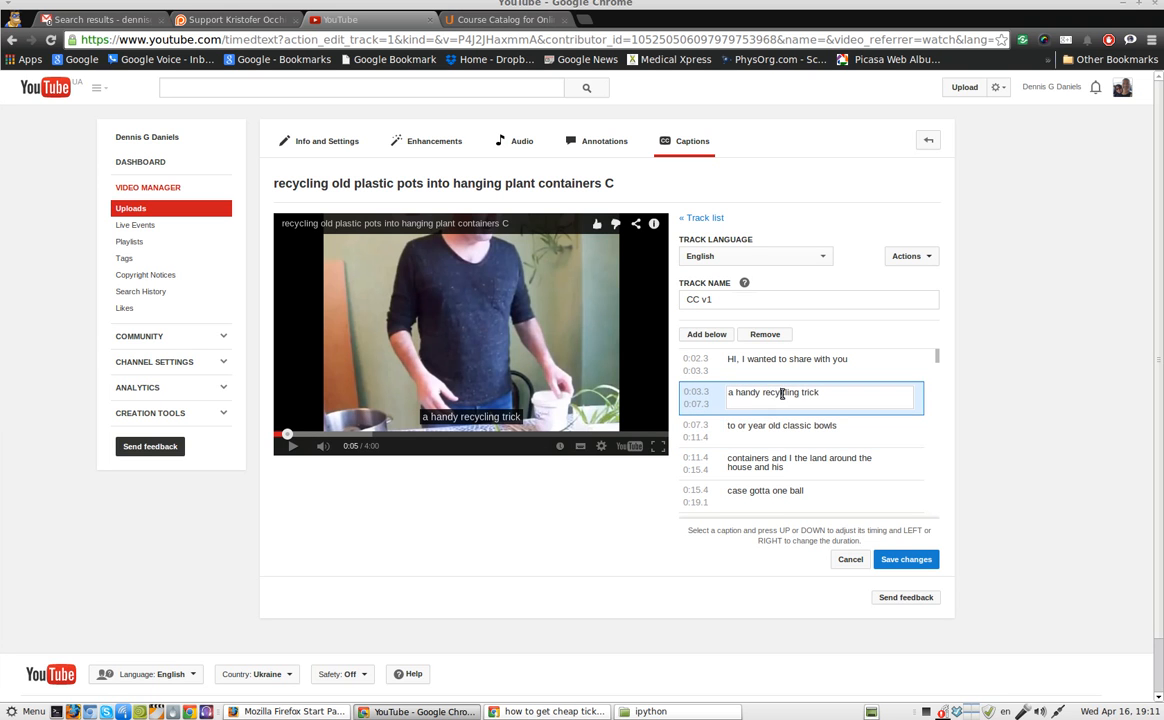
click(800, 462)
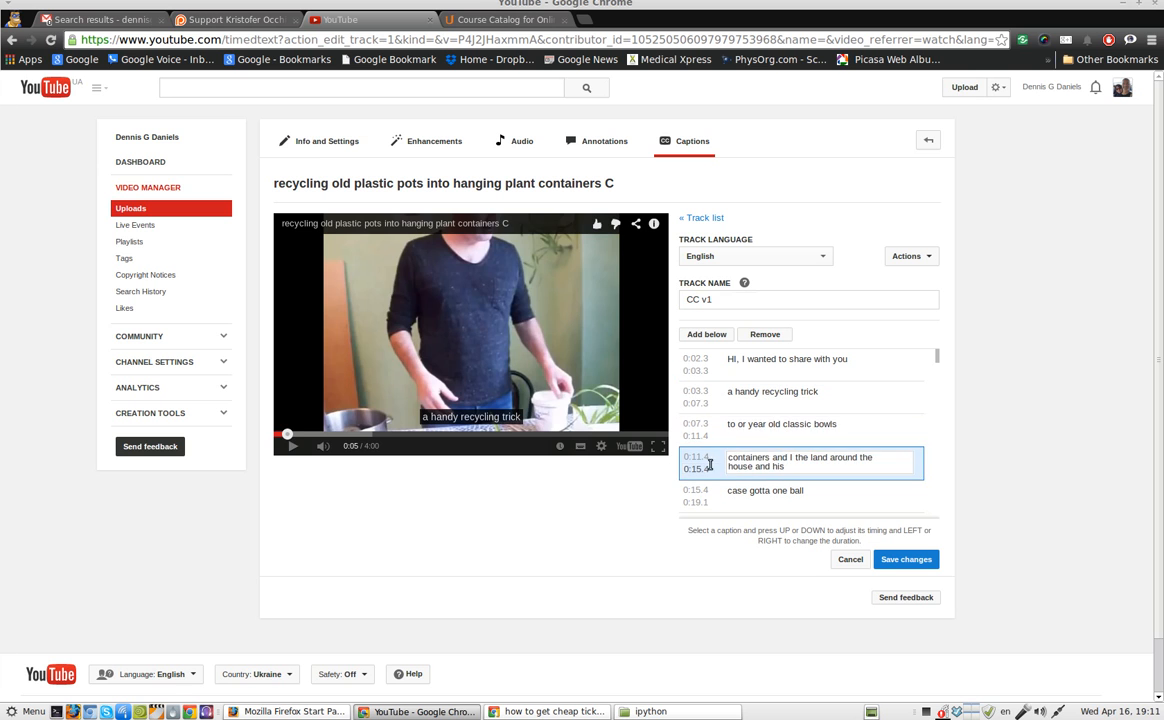
click(292, 444)
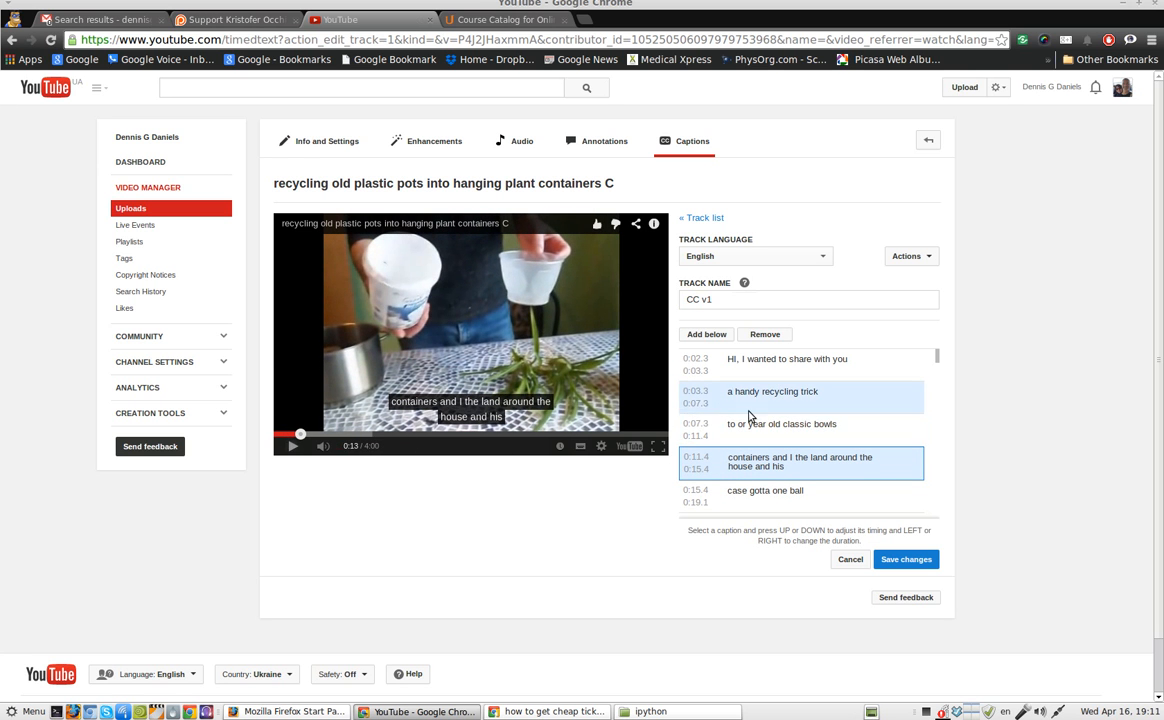
click(772, 390)
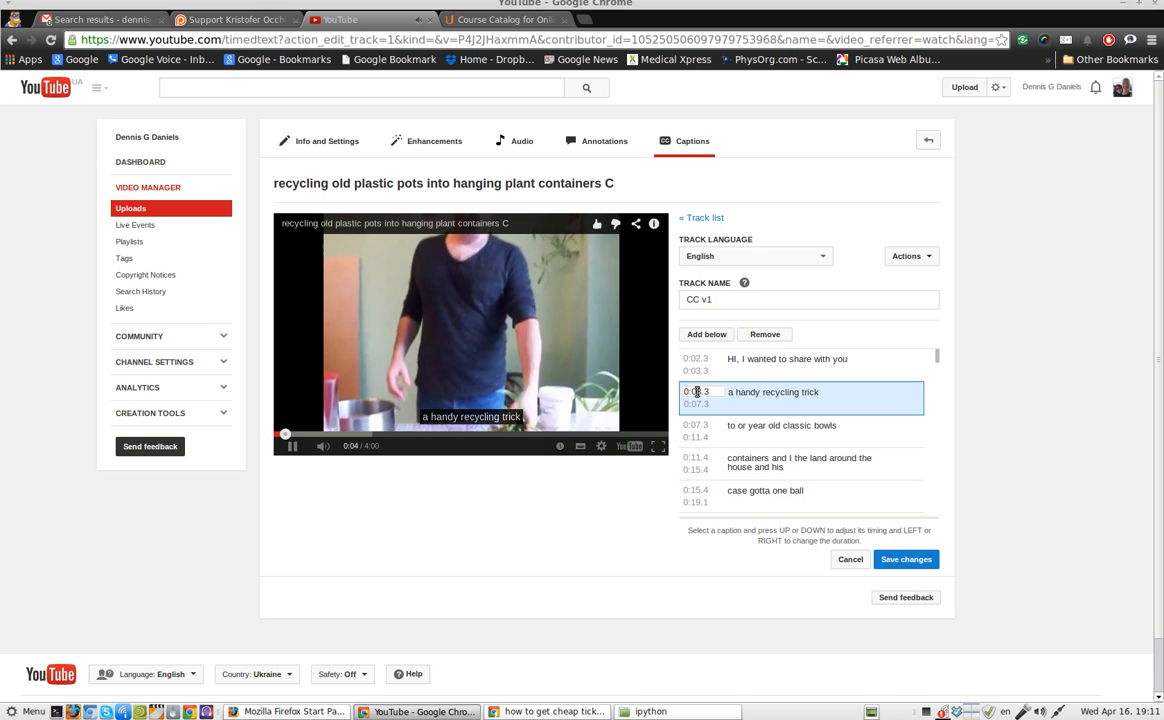
- Rewrite the third caption as 'tip for some of your old plastic bowls'
click(292, 446)
text(tip for yo)
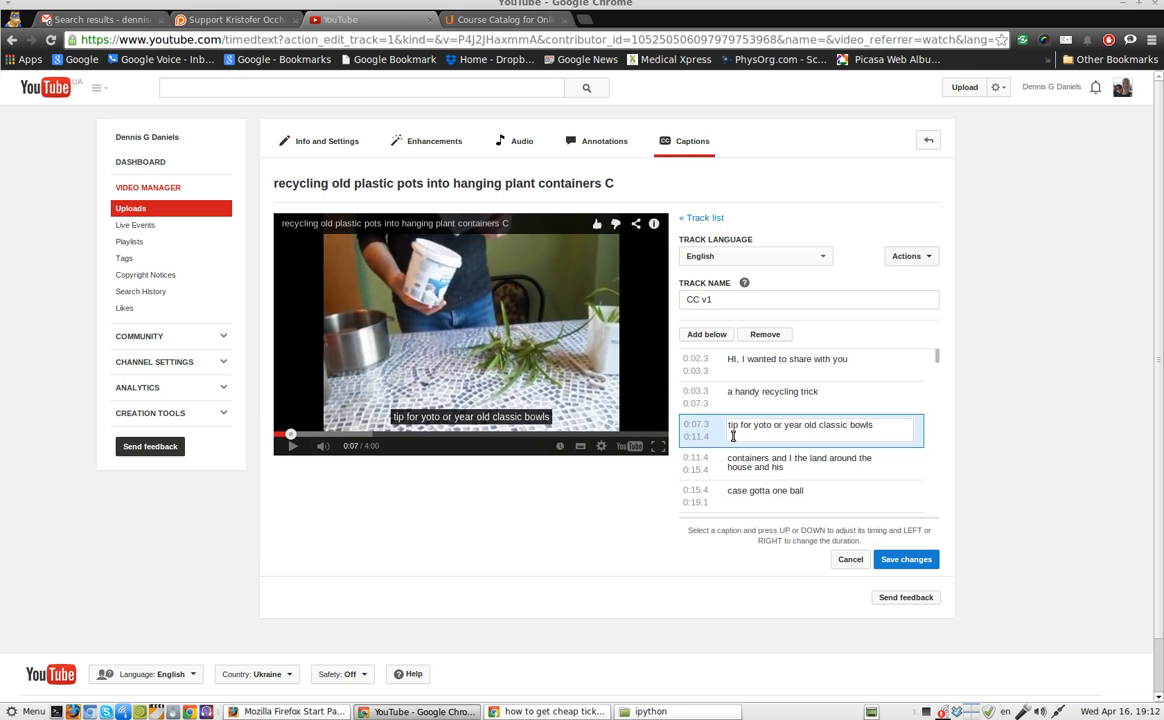
text(some of you)
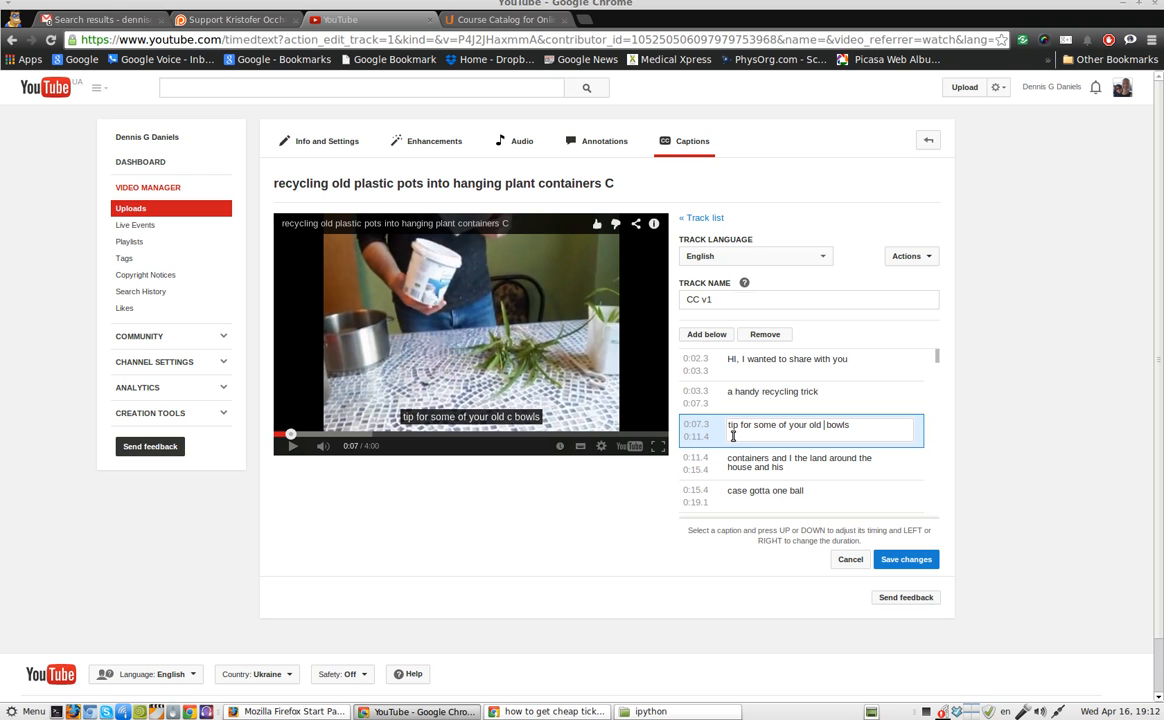
text(plastic)
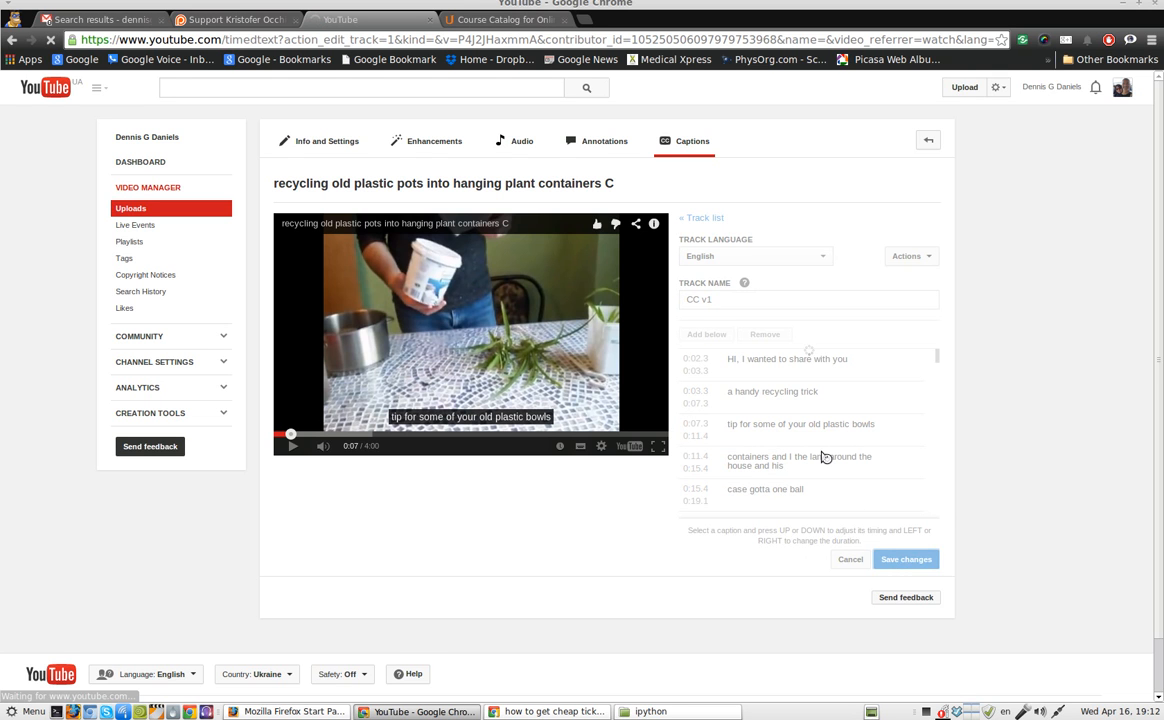
- Save the changes, return to the track list and reopen the English 'CC v1' track in the editor
click(904, 560)
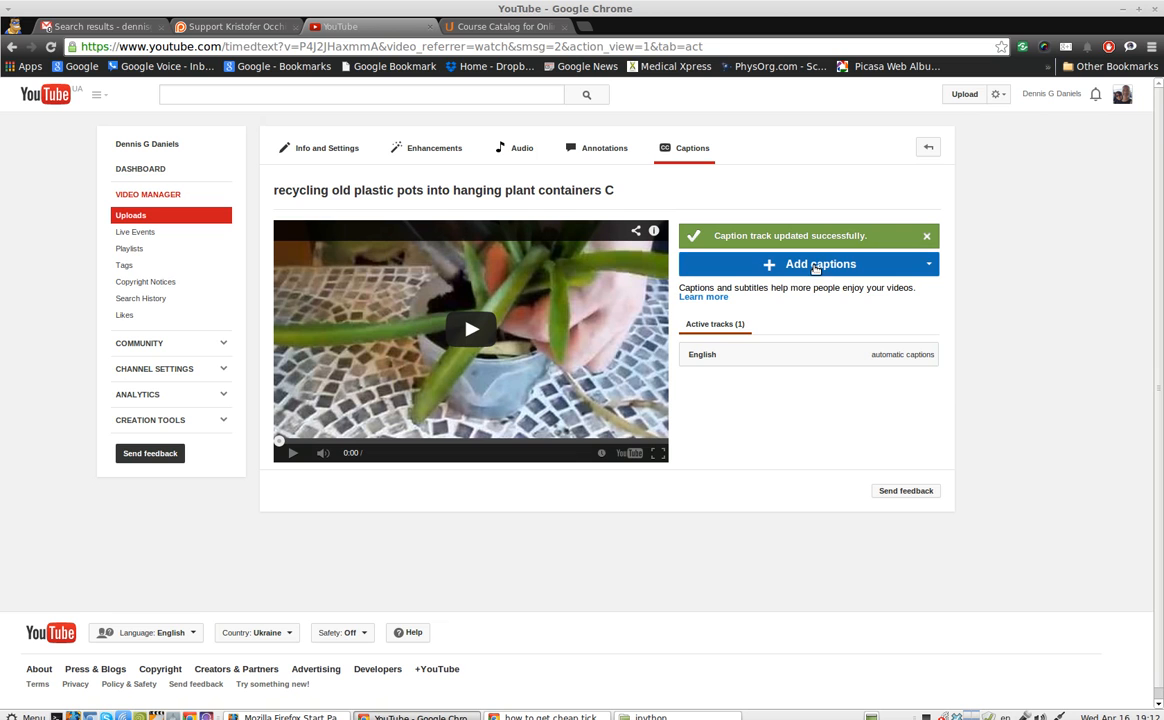
click(820, 264)
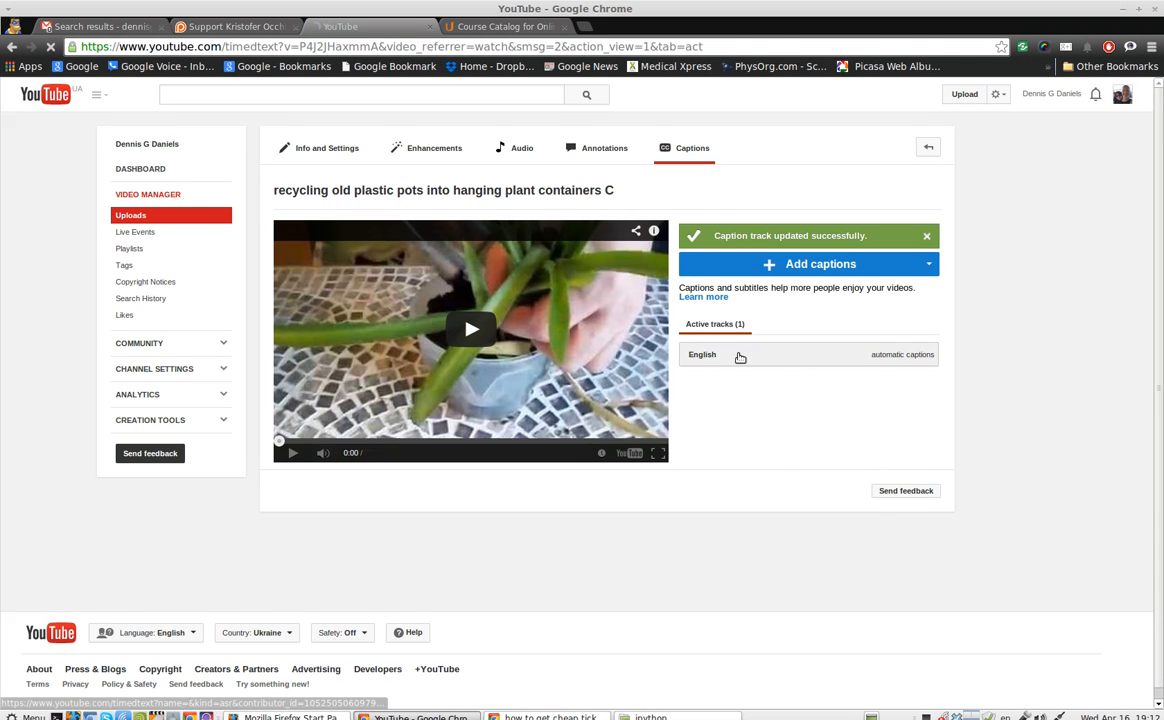
click(702, 354)
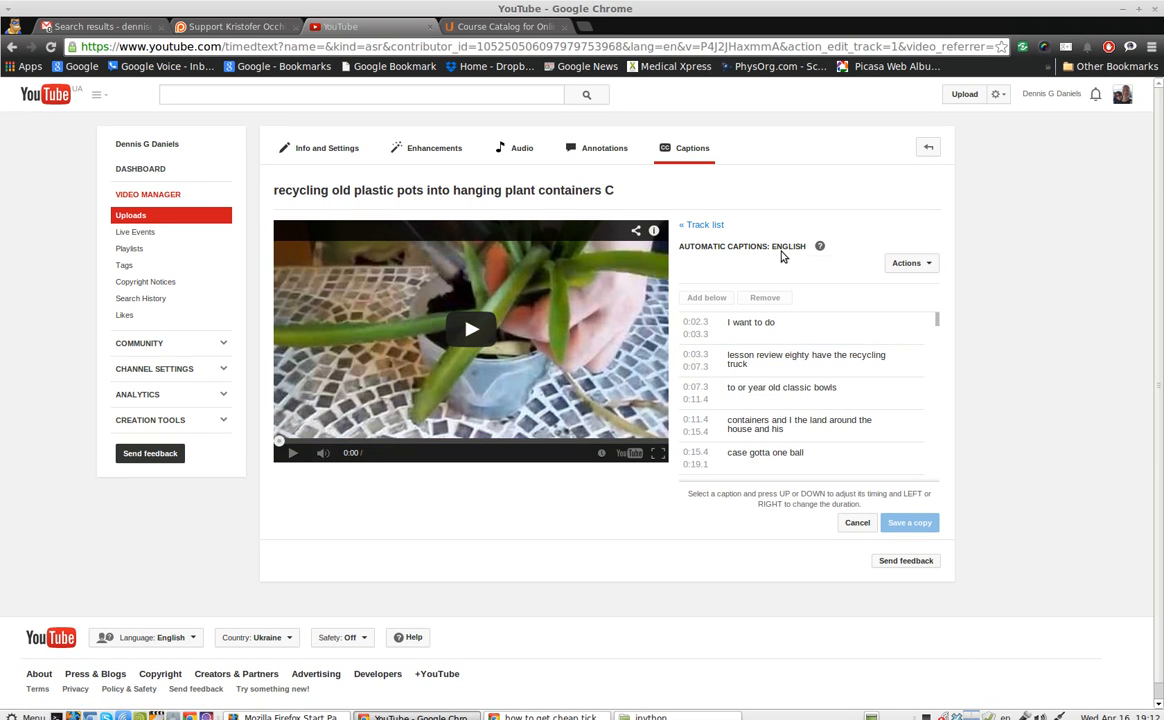
click(700, 224)
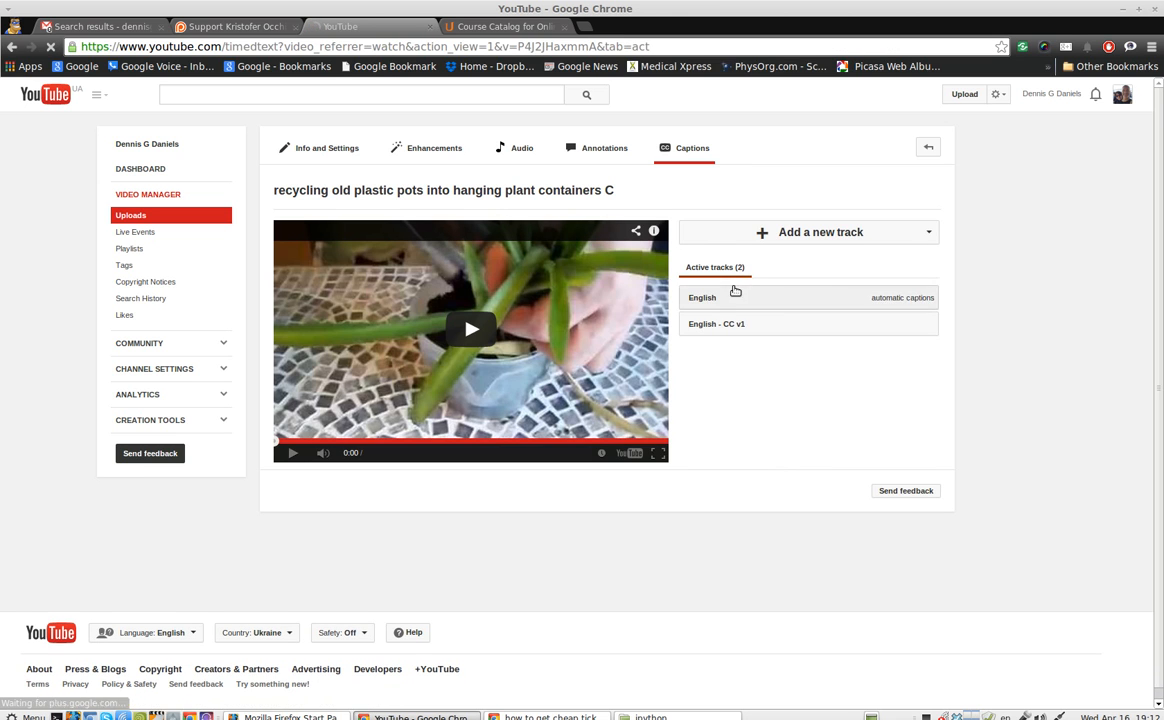
click(716, 324)
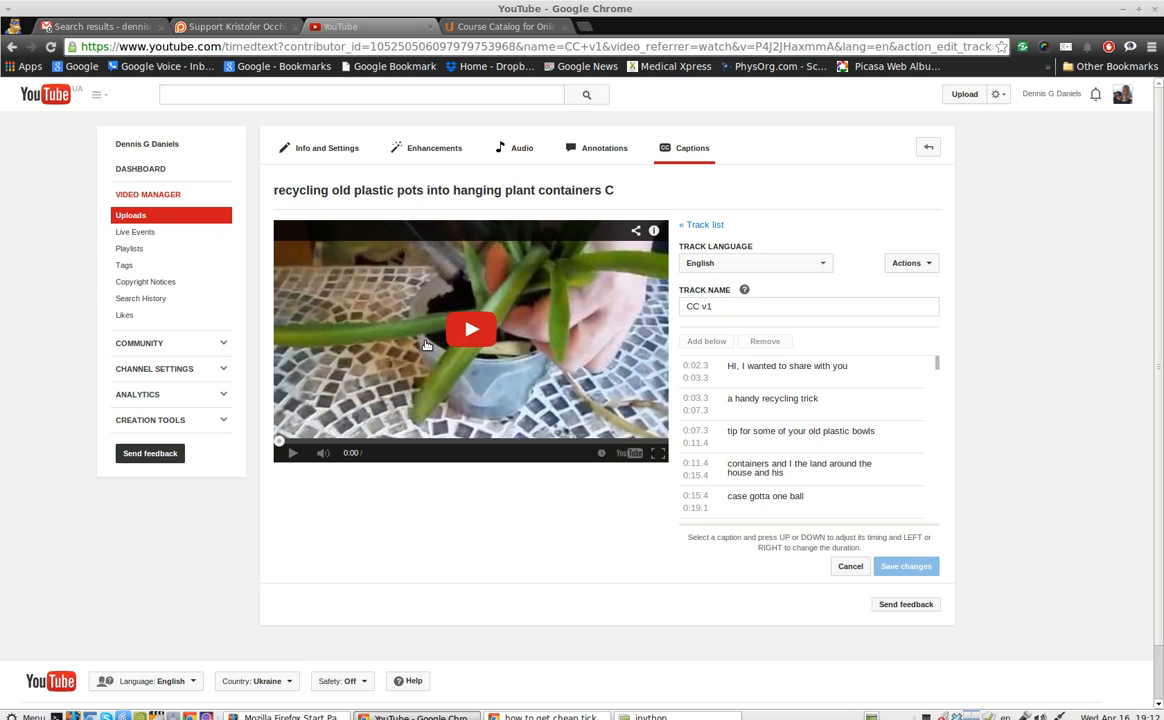
- Move 'share with you' into the second caption, leaving 'Hi, I wanted to' and 'share with you a handy recycling trick'
click(786, 360)
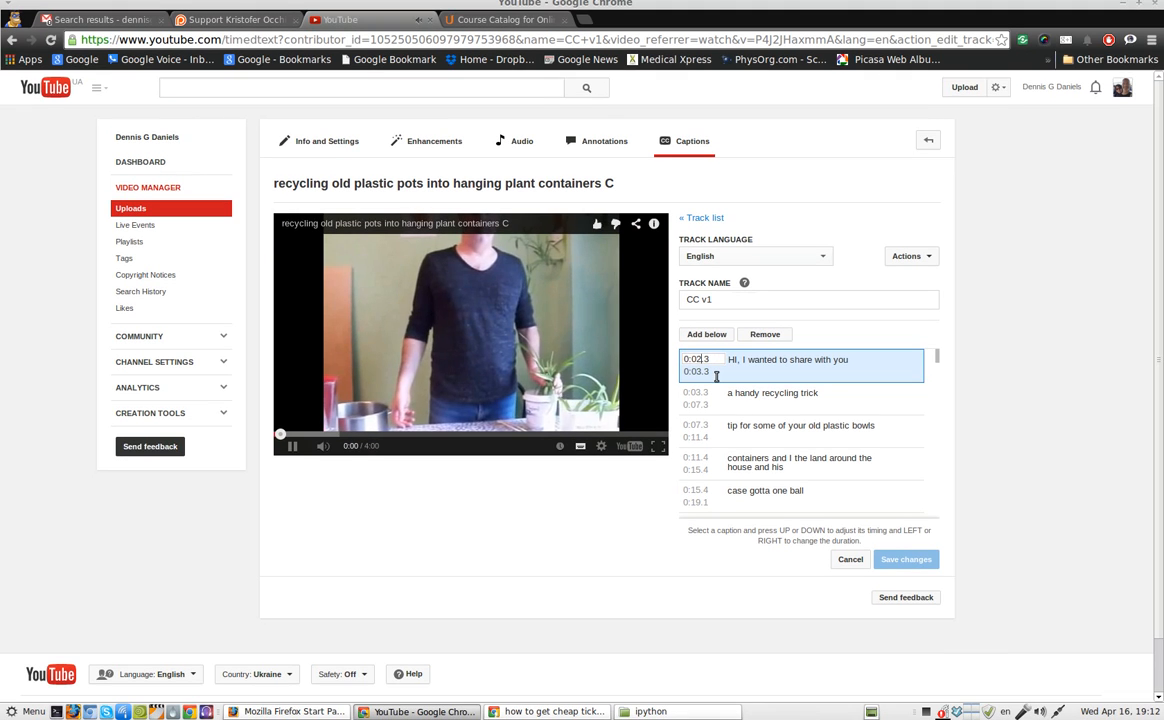
click(292, 444)
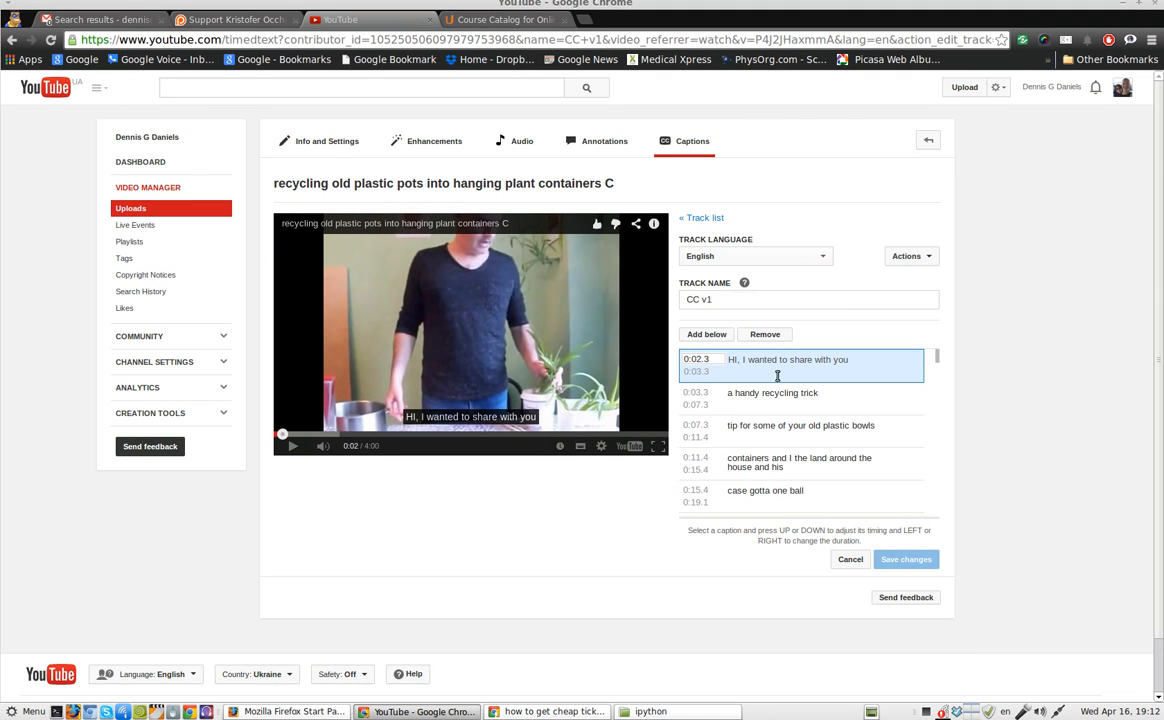
click(800, 392)
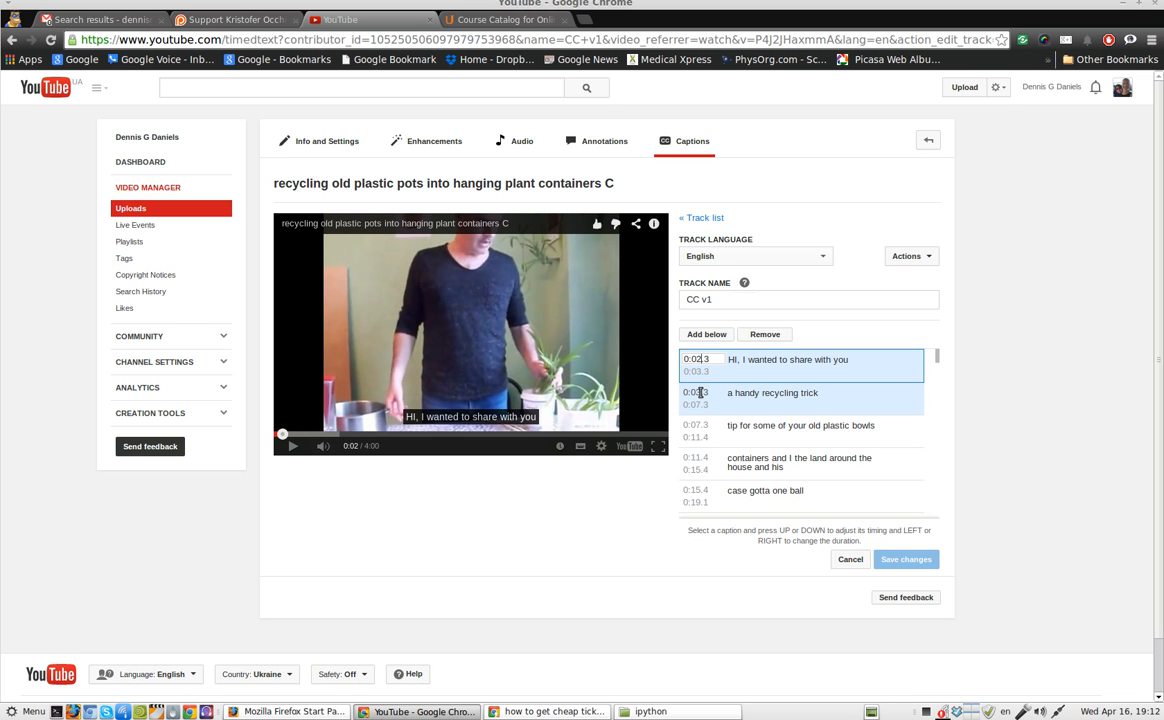
click(292, 446)
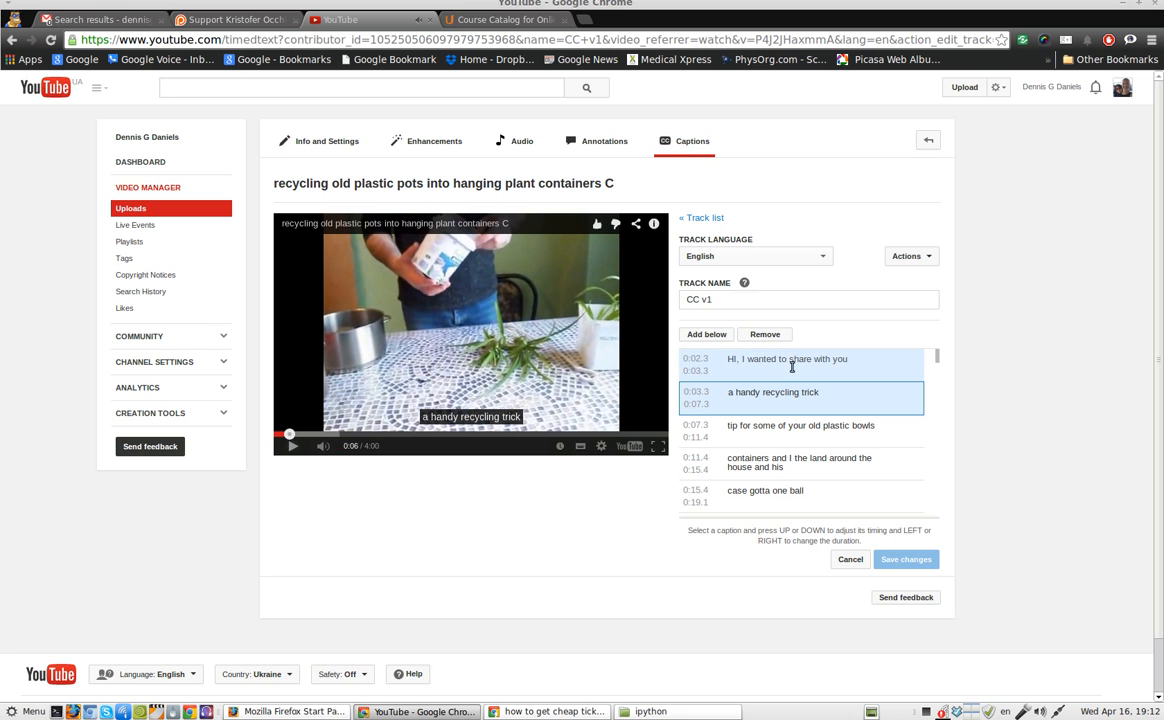
double_click(800, 364)
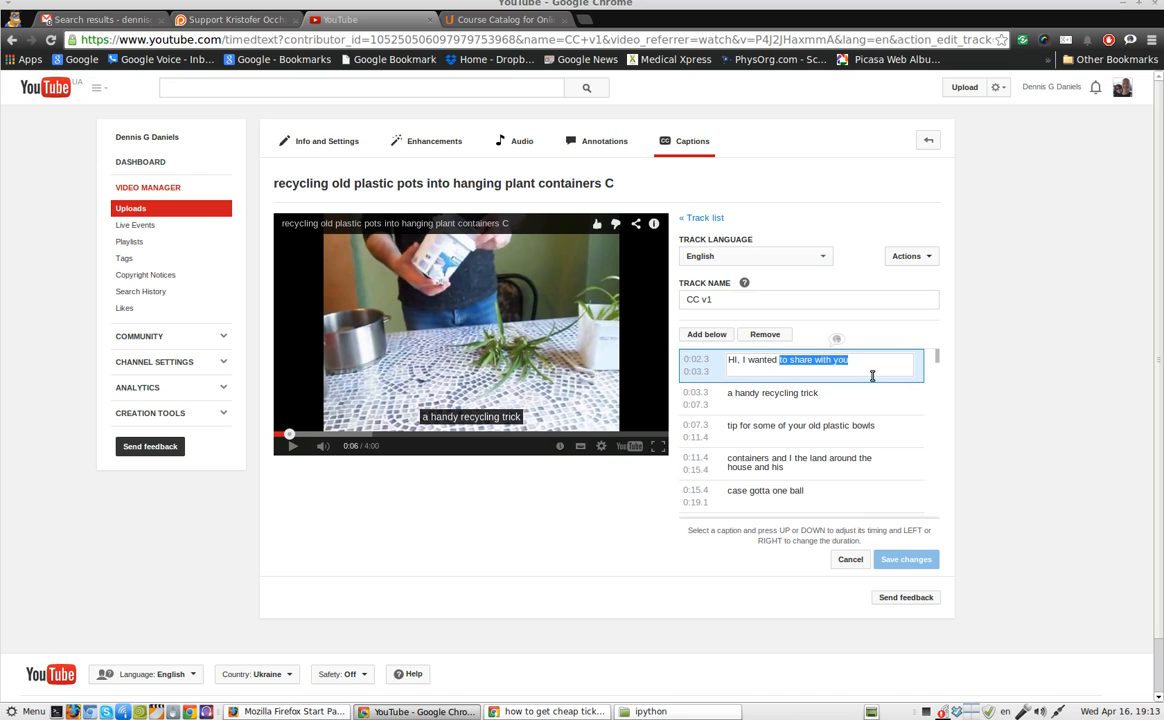
click(790, 392)
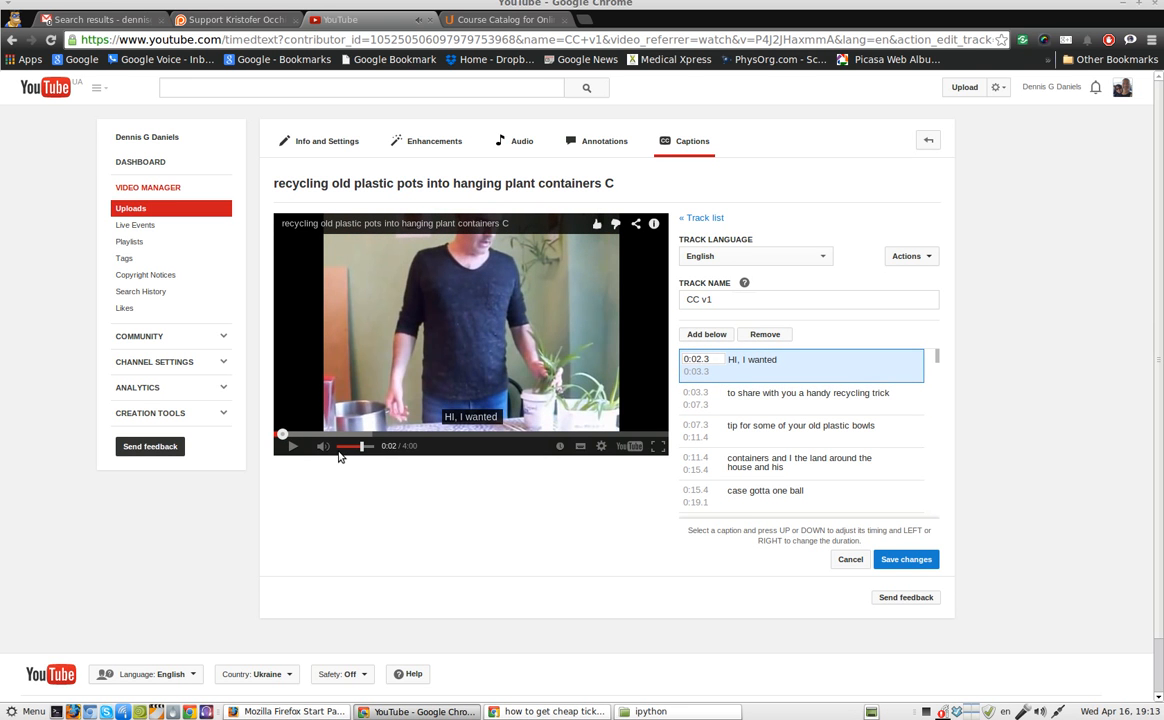
text(to)
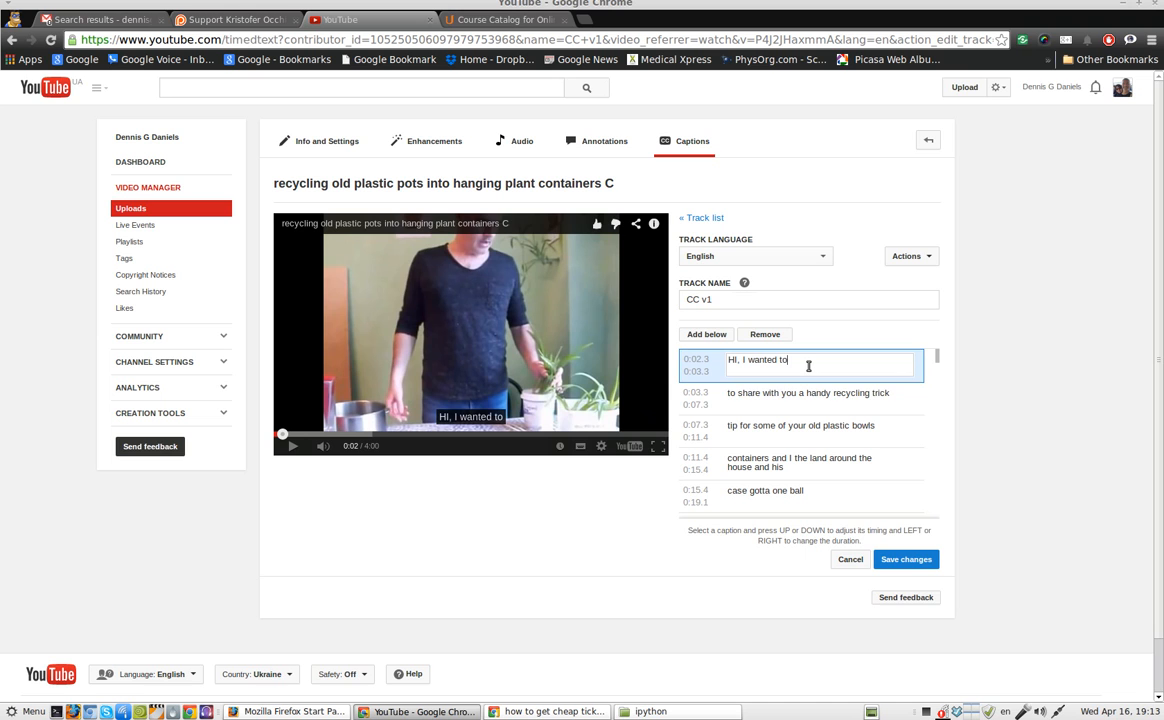
click(808, 396)
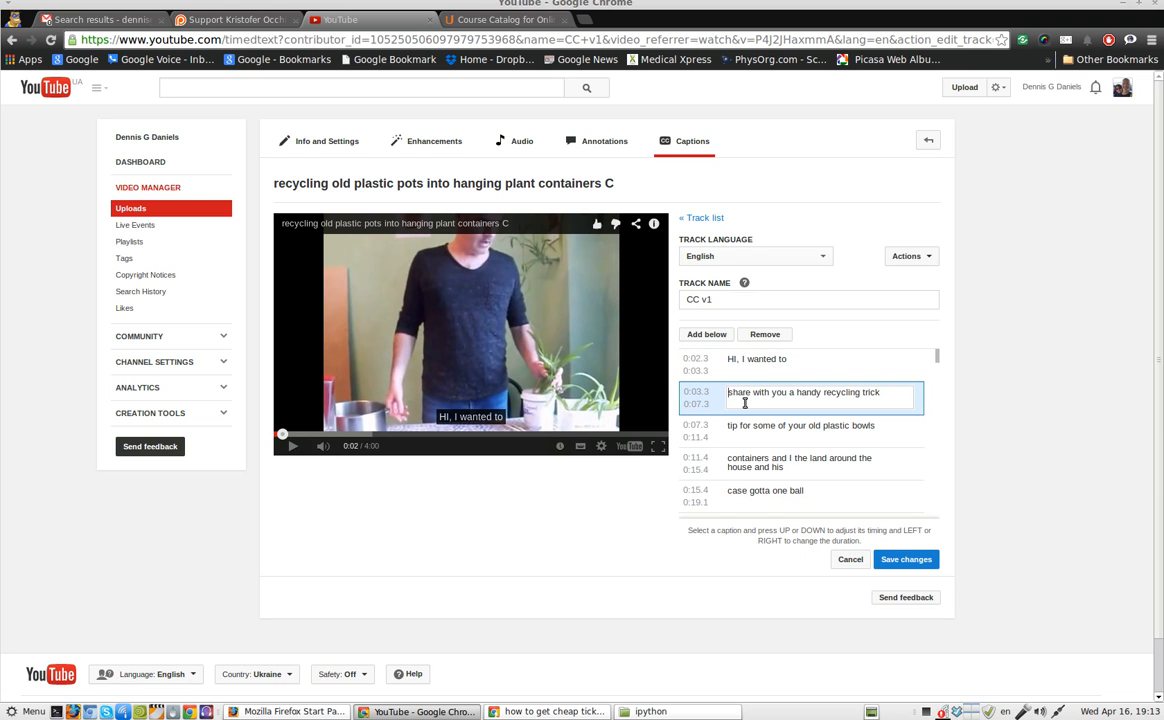
- Preview the revised second and third caption lines against the video
click(292, 446)
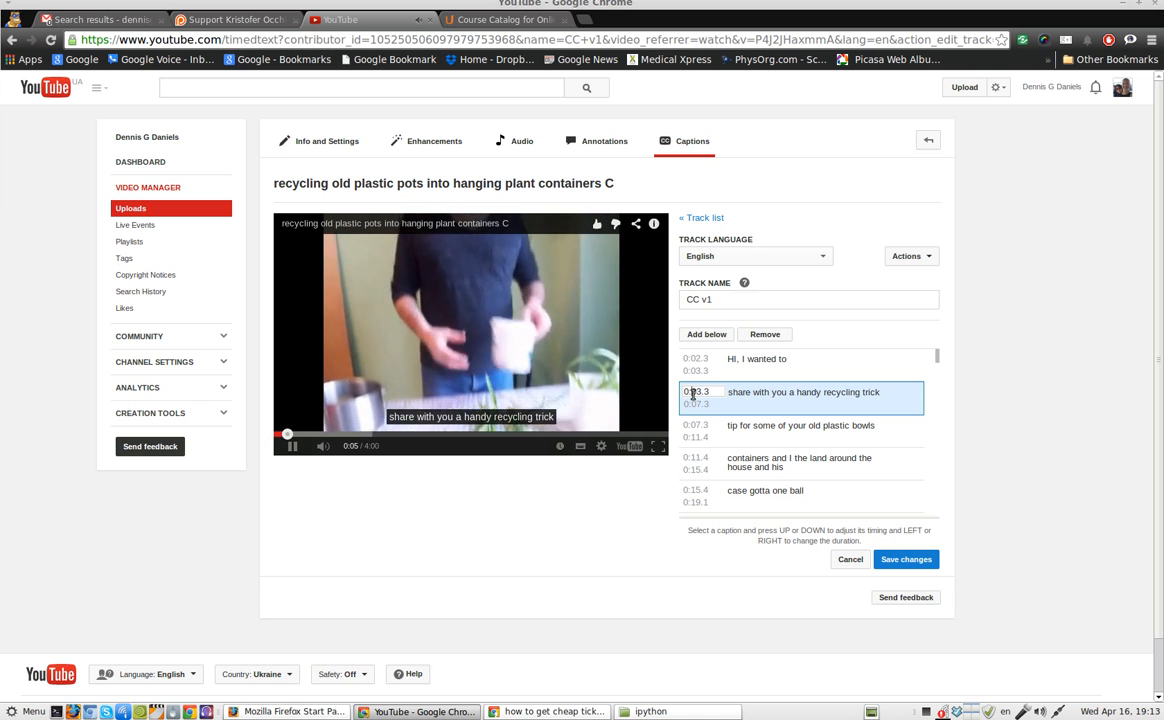
click(292, 446)
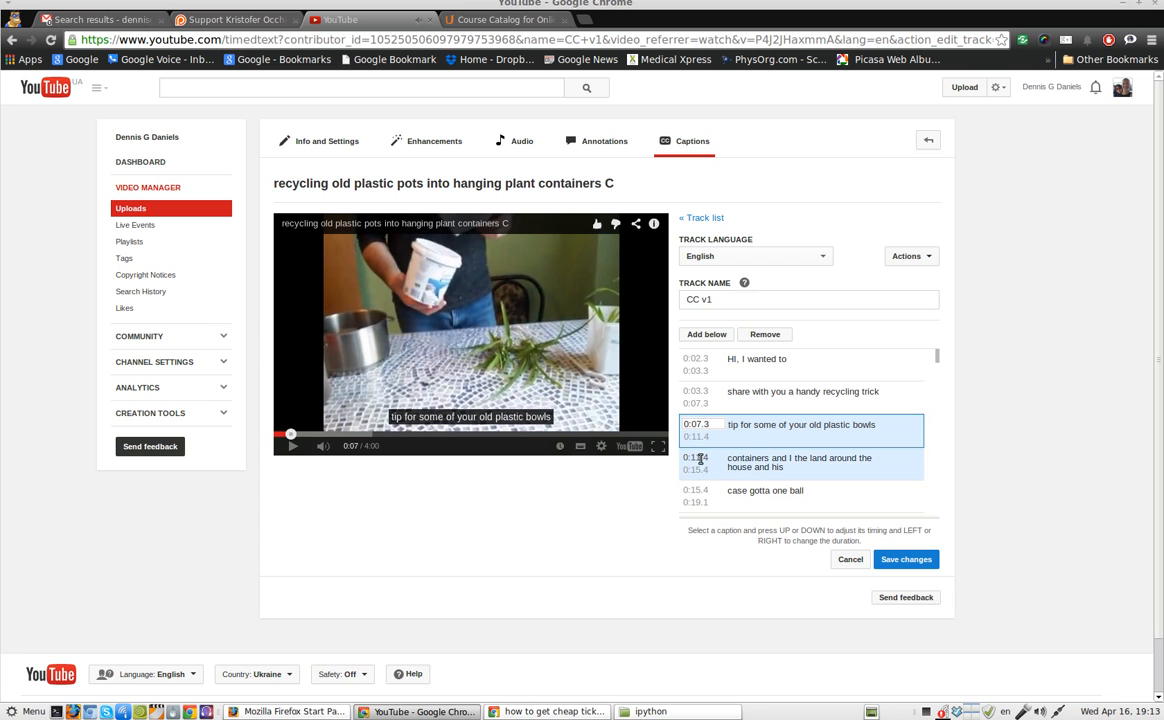
- Correct the fourth caption's start to 'containers that may be lying around the house' and preview it
click(292, 446)
text( that may be )
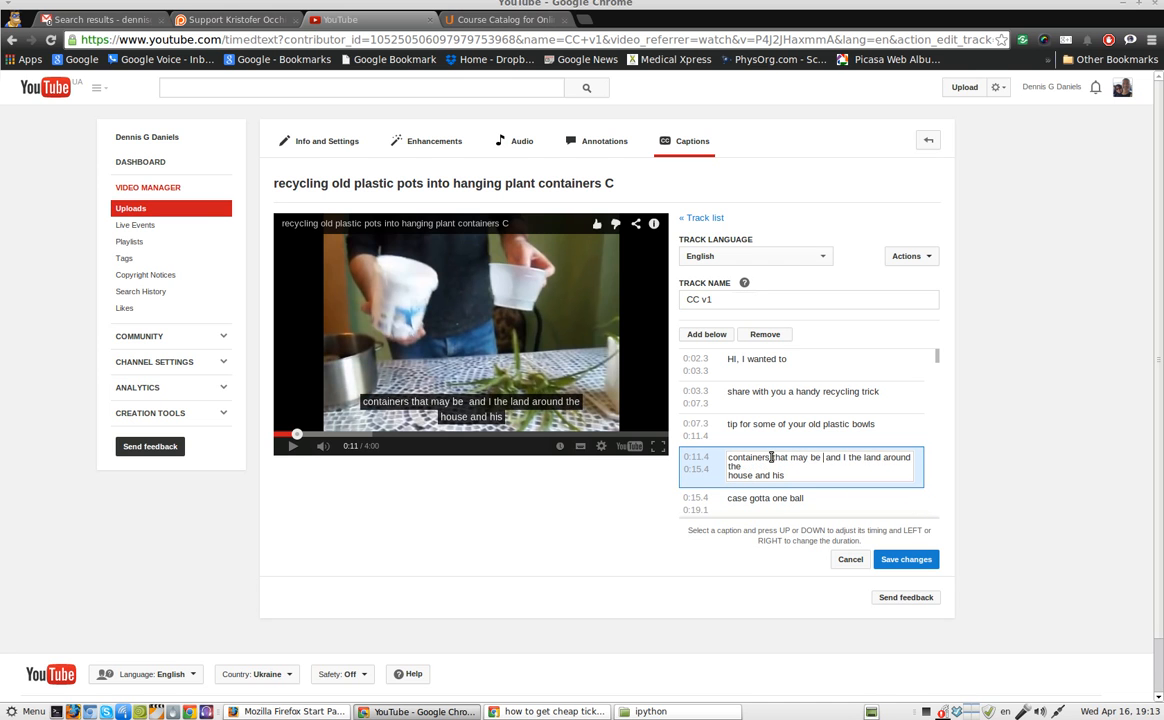
text(lying)
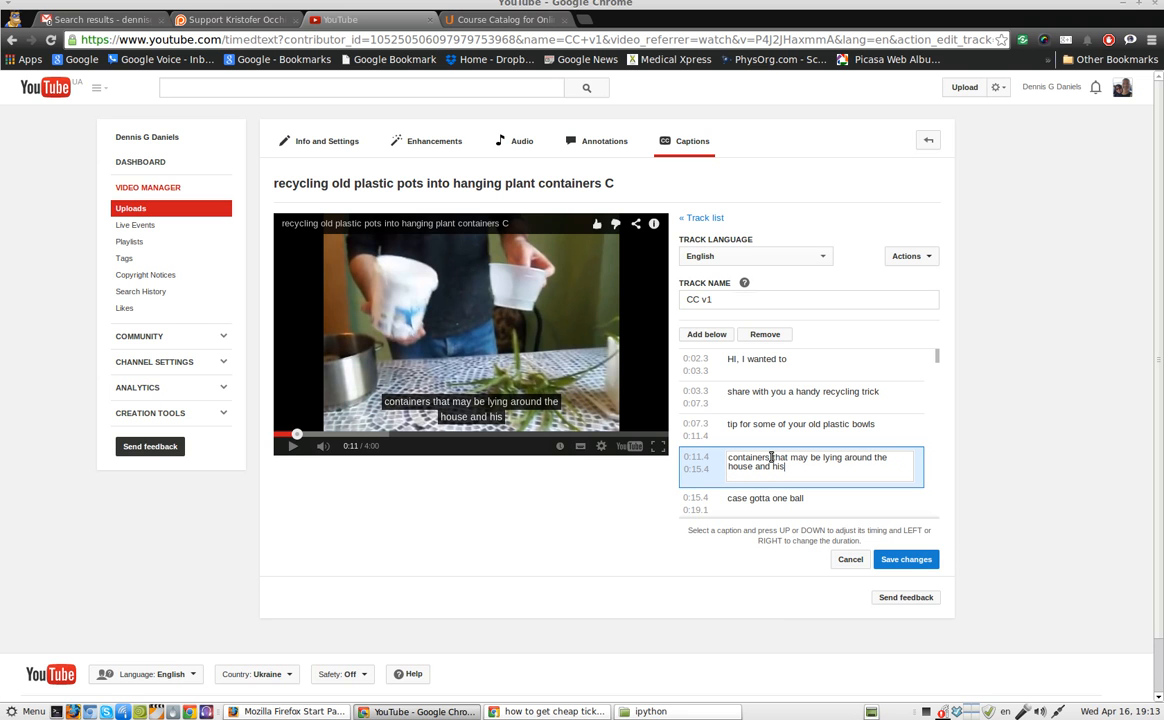
key(BackSpace)
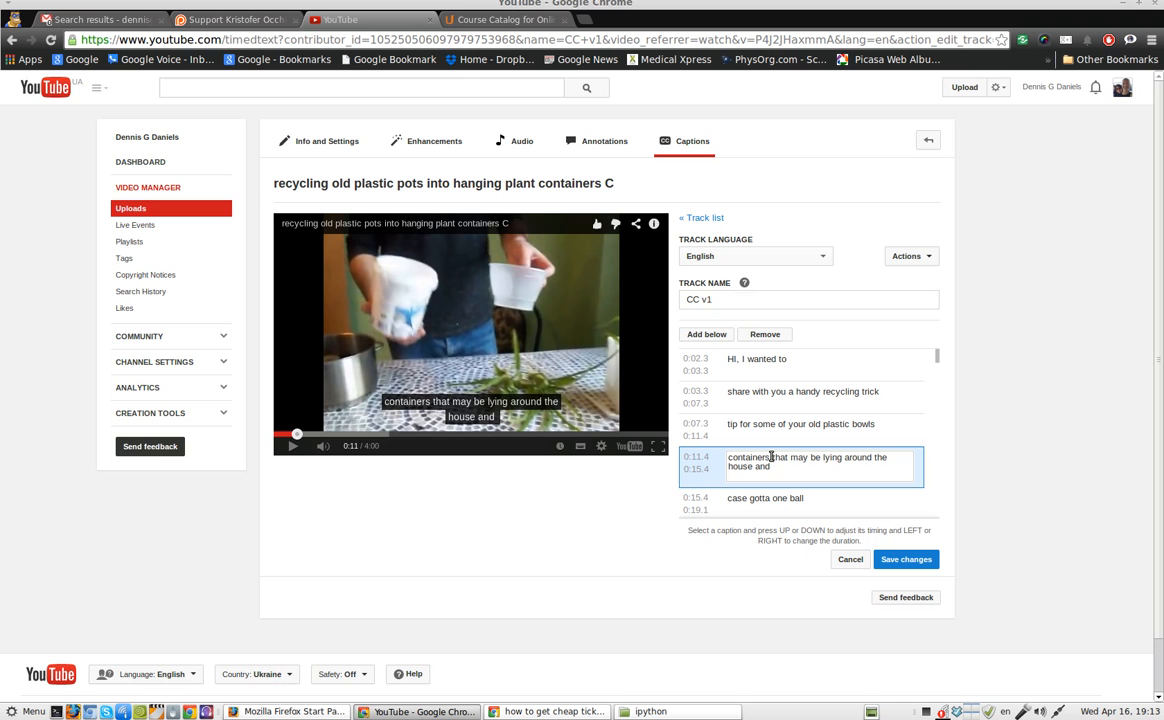
click(772, 466)
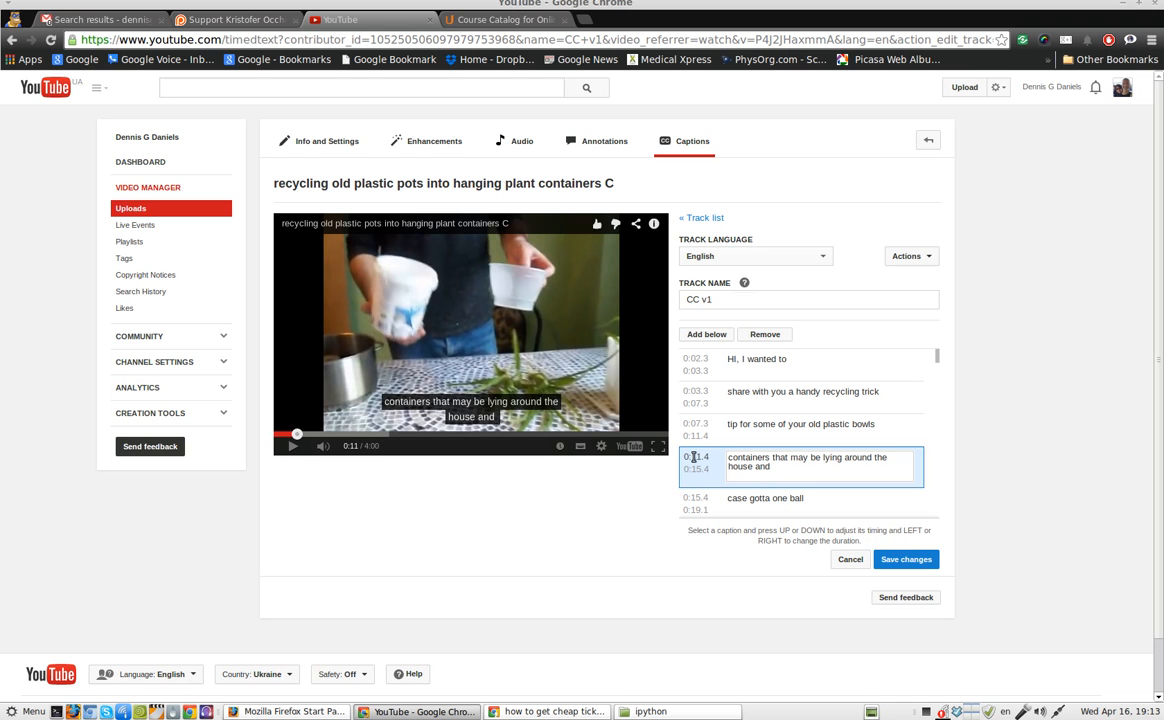
- Append 'uh... in this case' to the end of the fourth caption
click(292, 446)
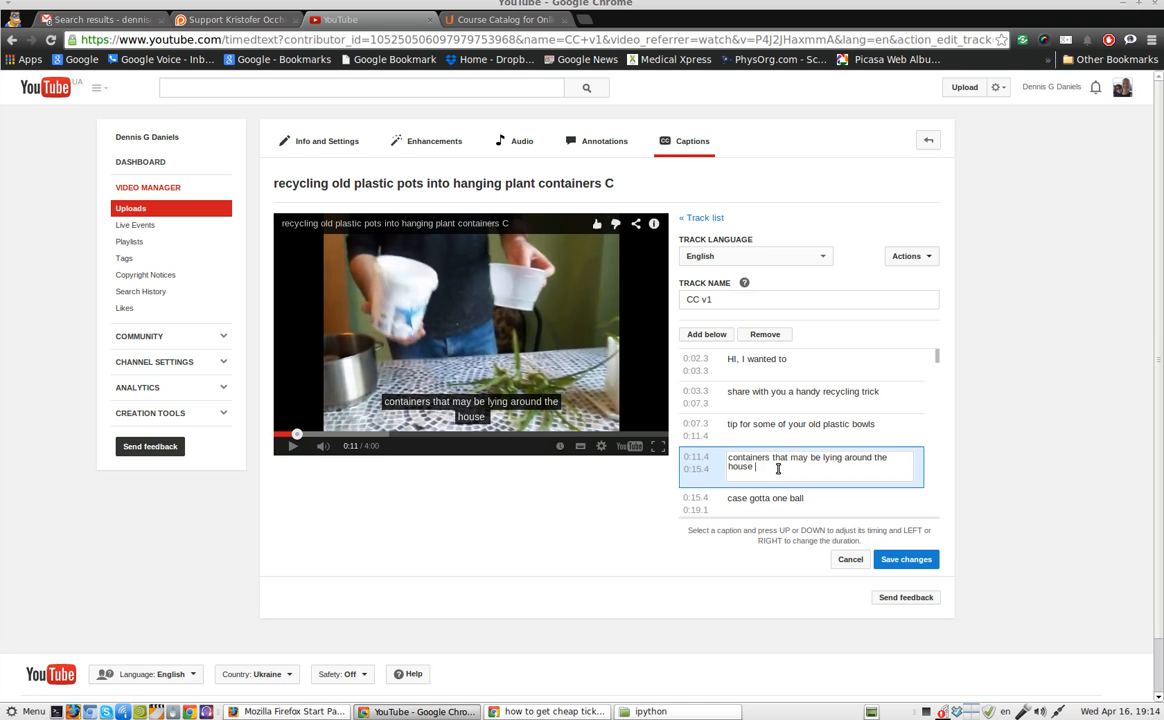
text(uh... in the)
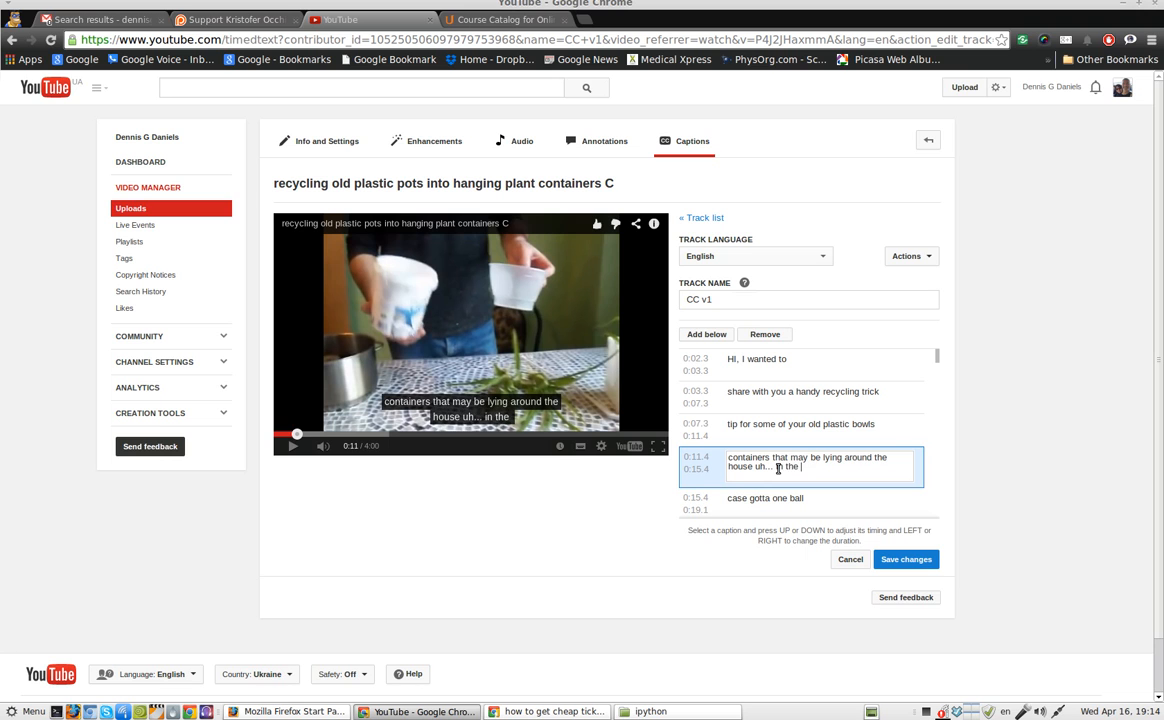
text(this care)
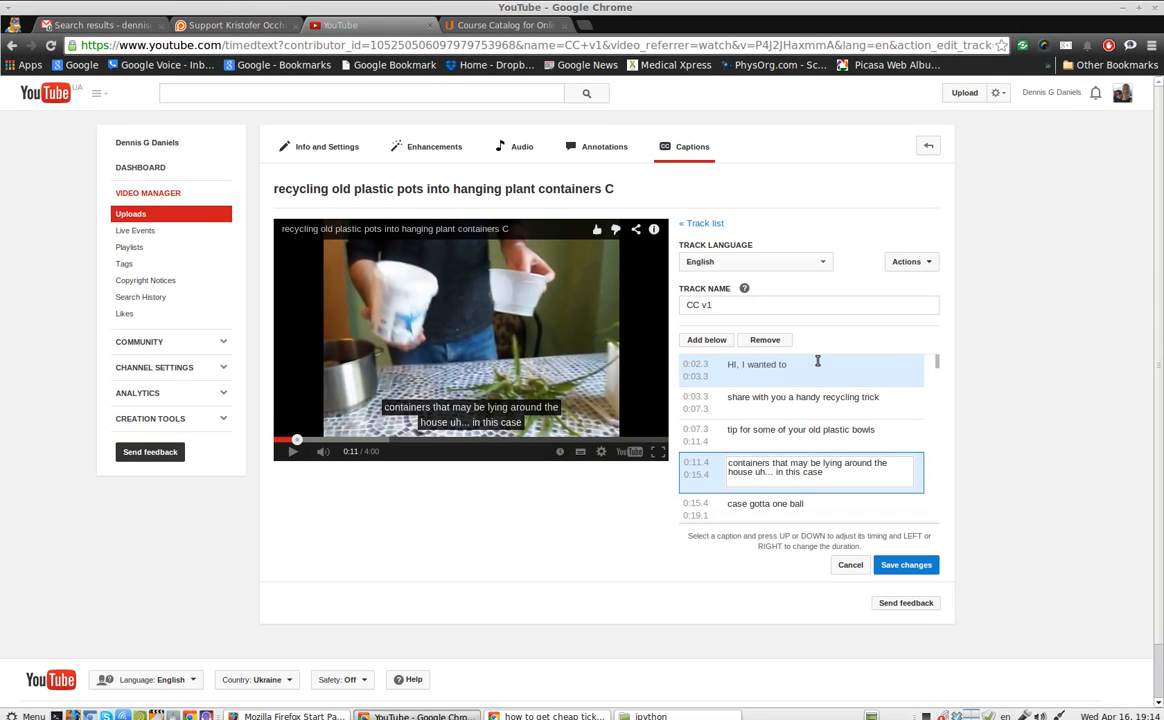
click(824, 466)
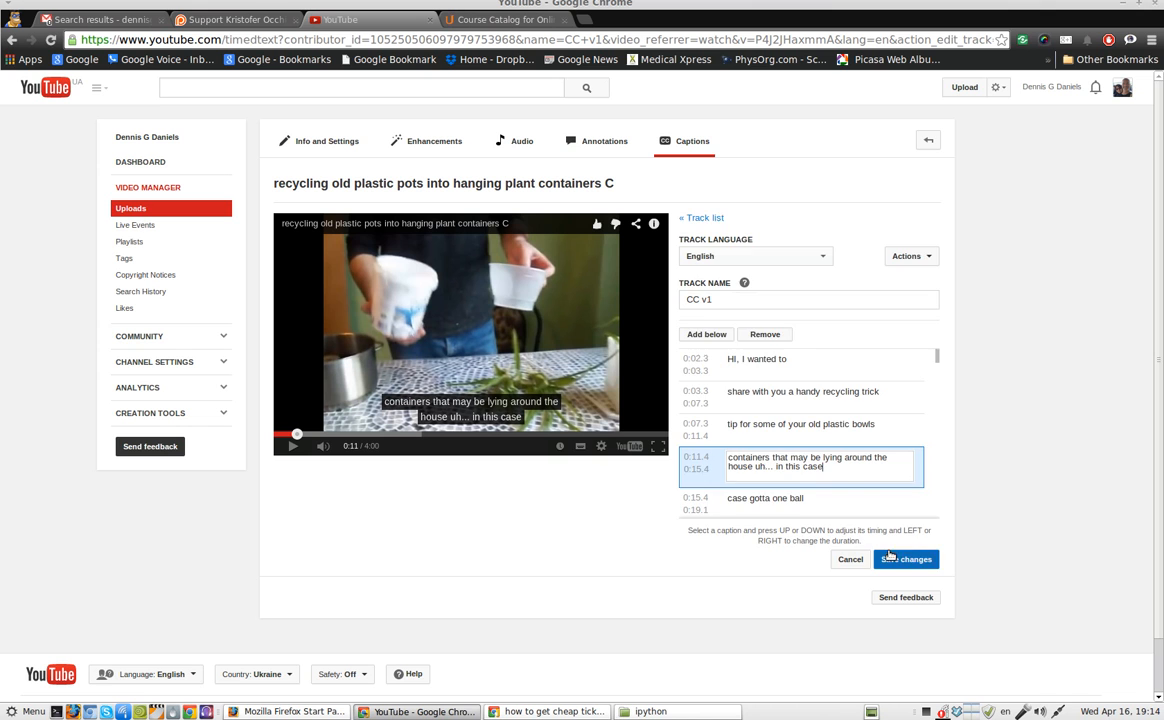
- Save the corrected CC v1 caption track and return to the caption tracks list
click(904, 560)
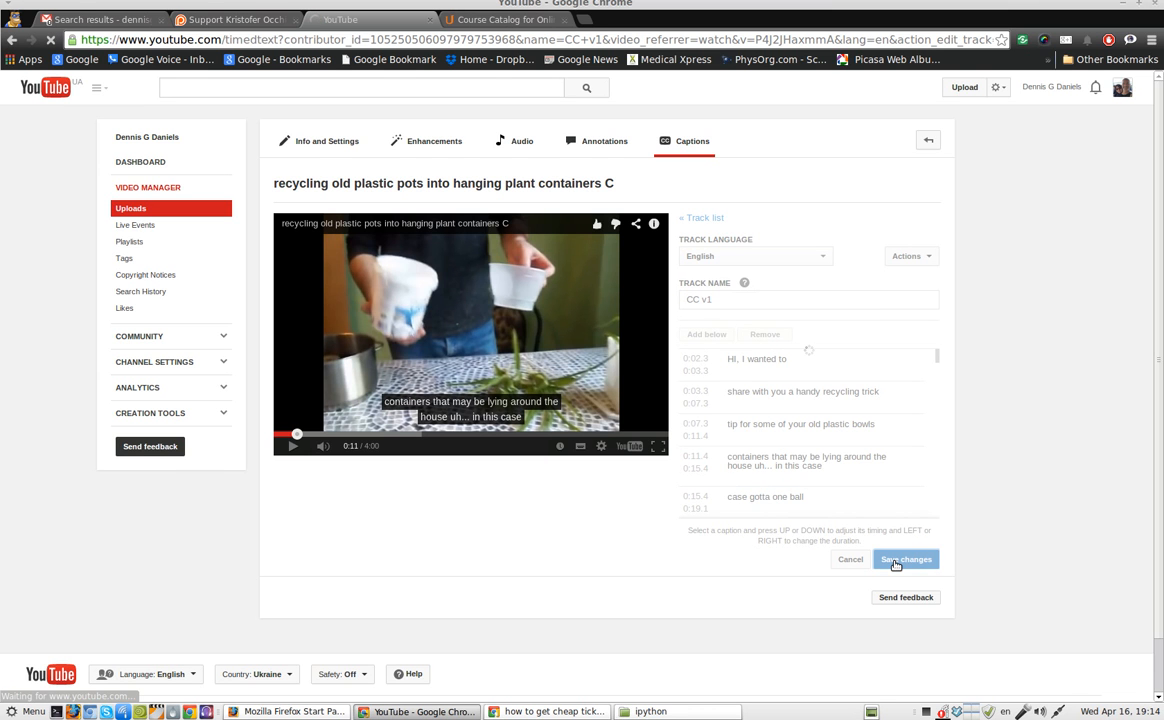
click(904, 560)
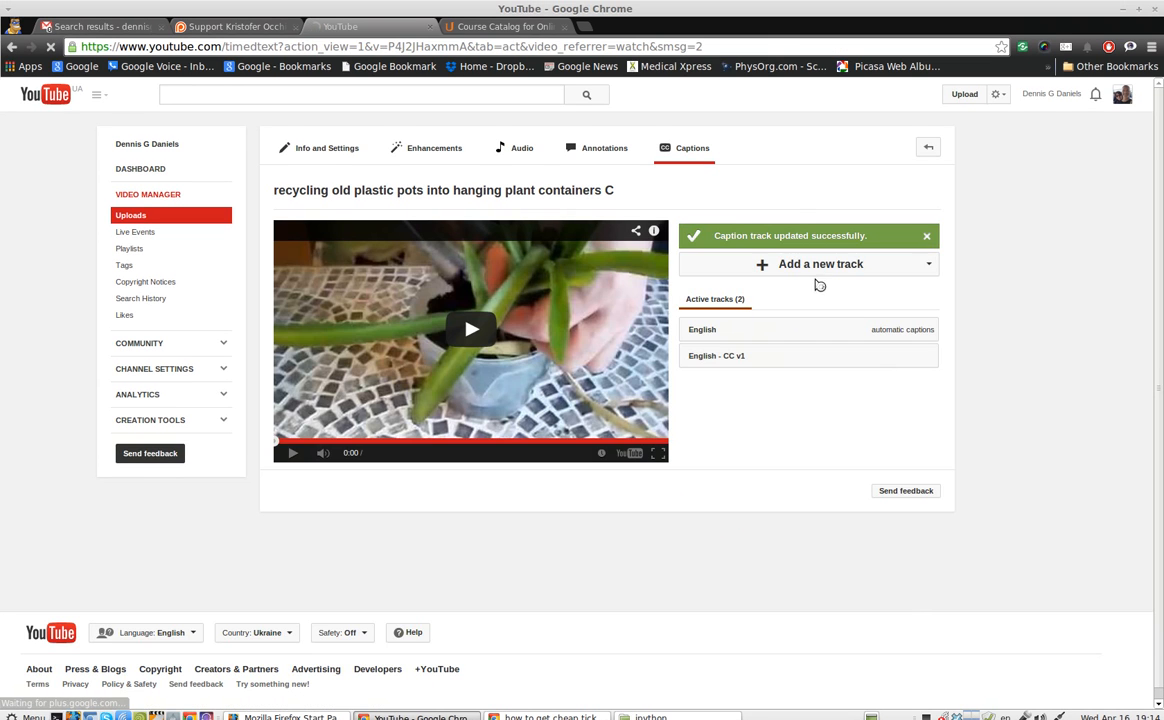